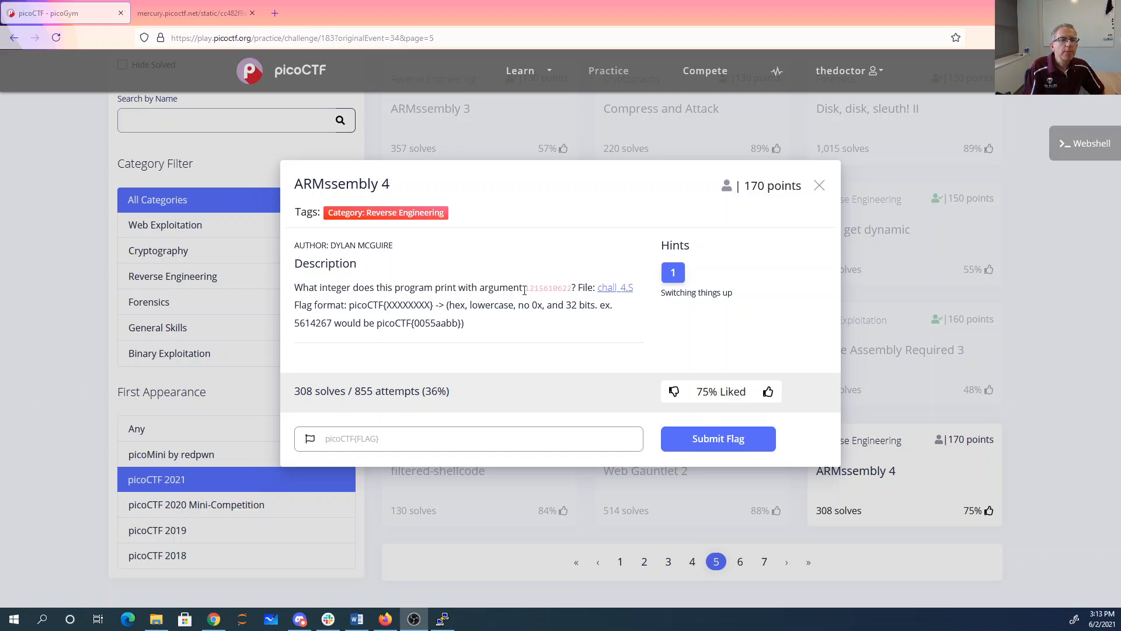
mouse_move(616, 288)
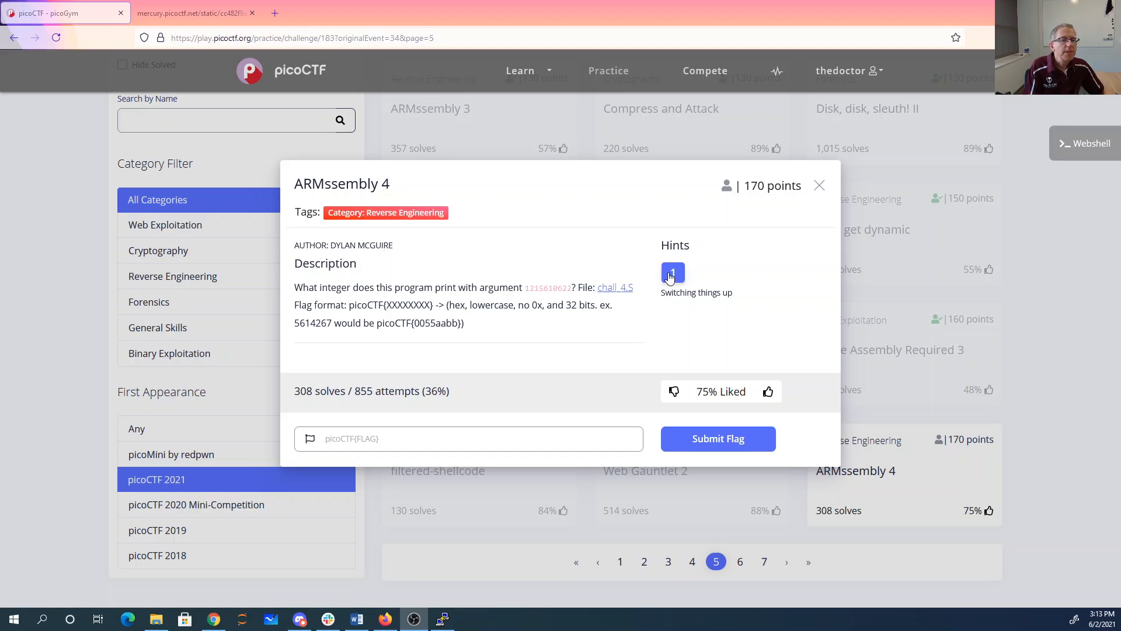
Step: Open the chall_4.S source link from the ARMssembly 4 description in a new tab
right_click(614, 287)
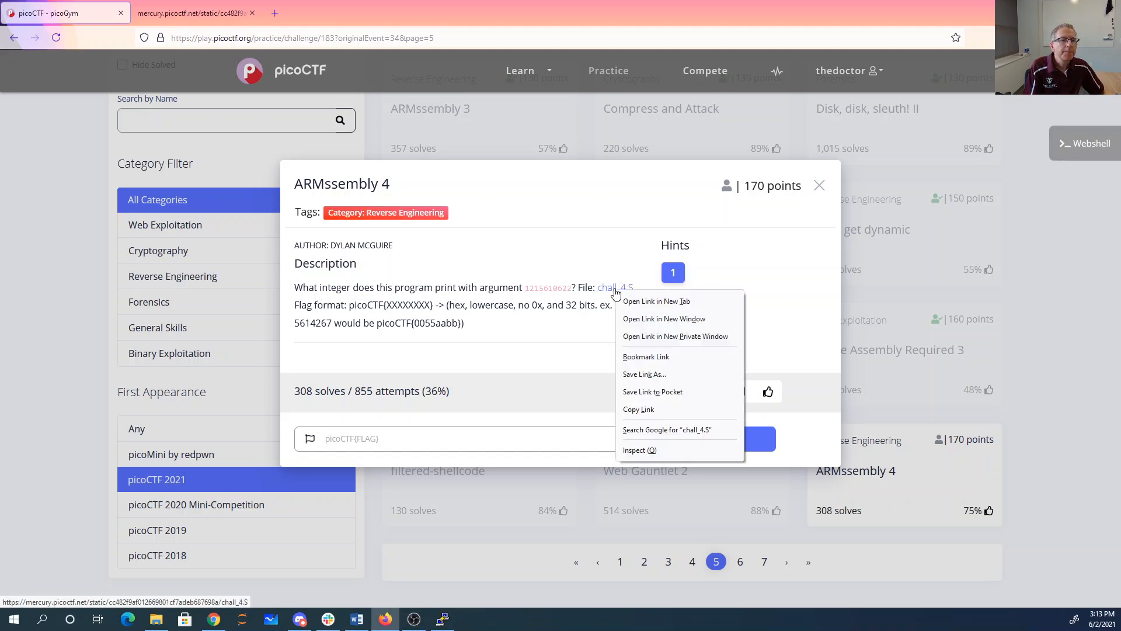
mouse_move(636, 302)
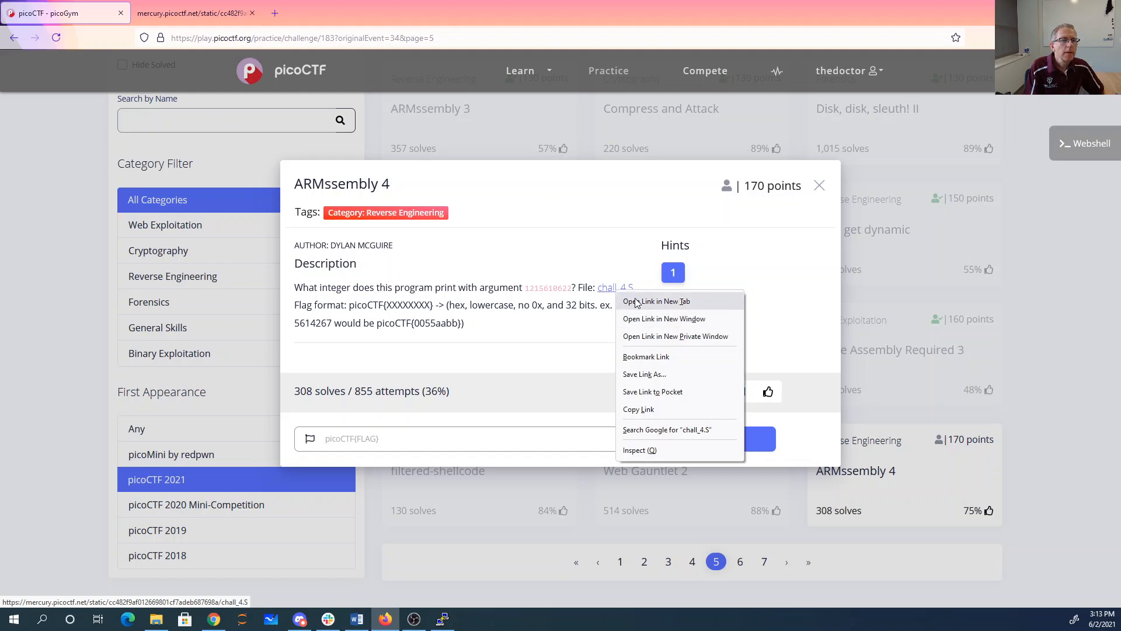
click(655, 300)
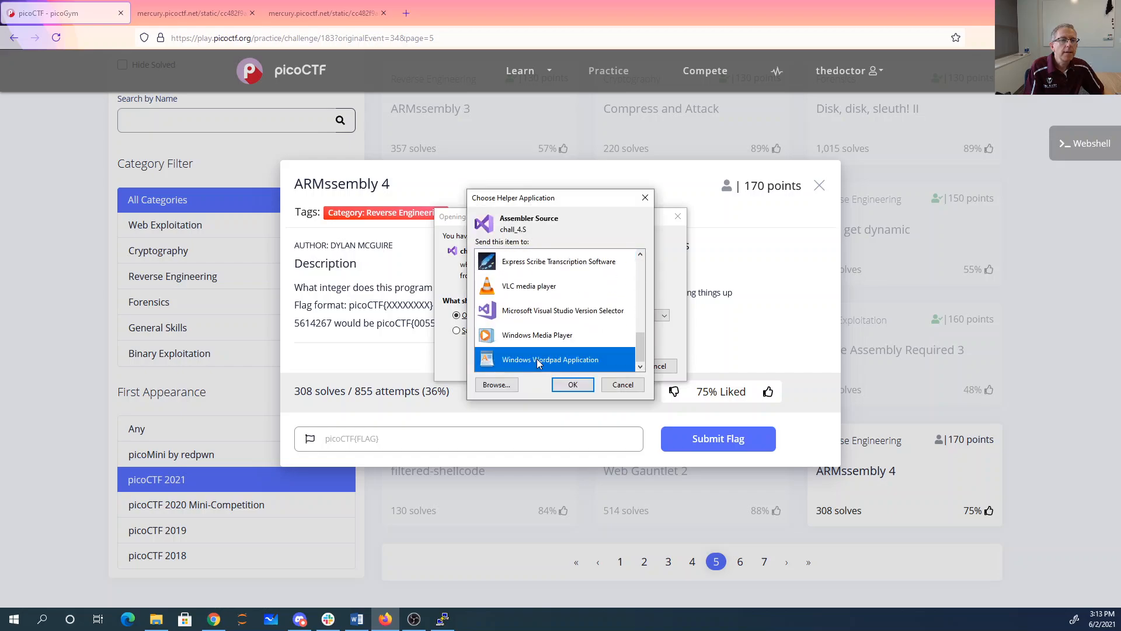
Step: Choose Windows WordPad as the helper application and open chall_4.S with it
click(571, 384)
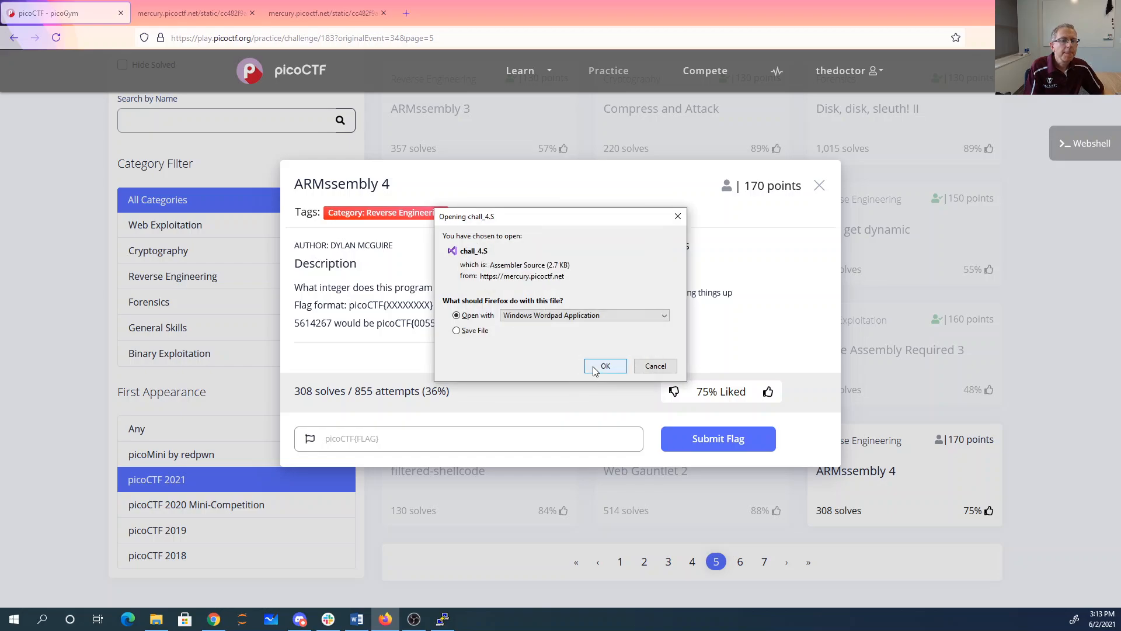
click(606, 366)
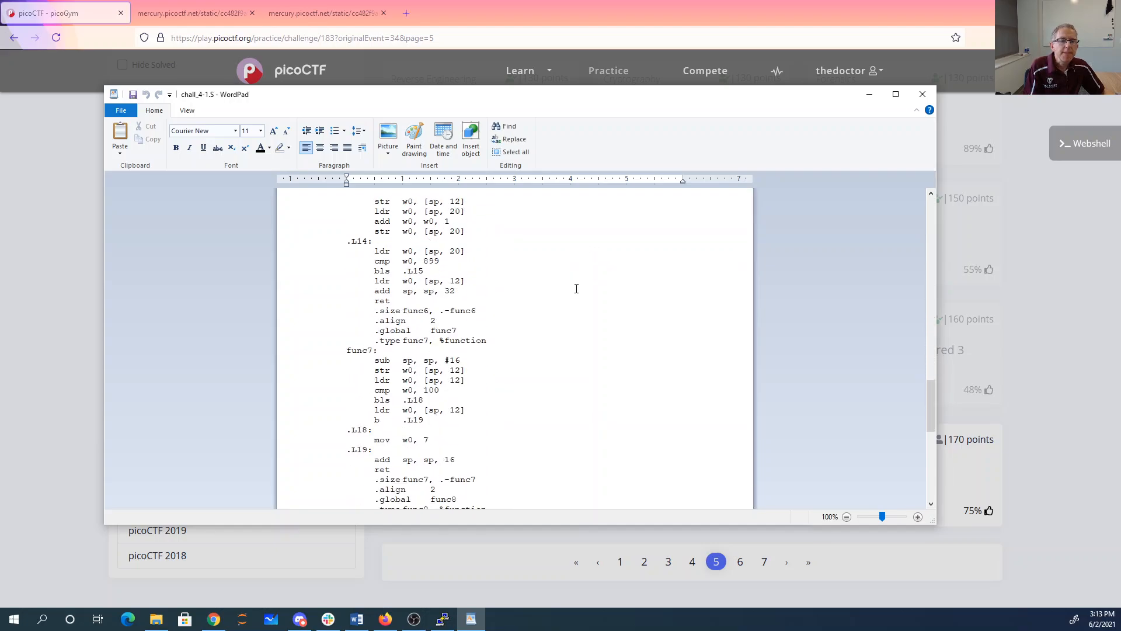
scroll(down, 3)
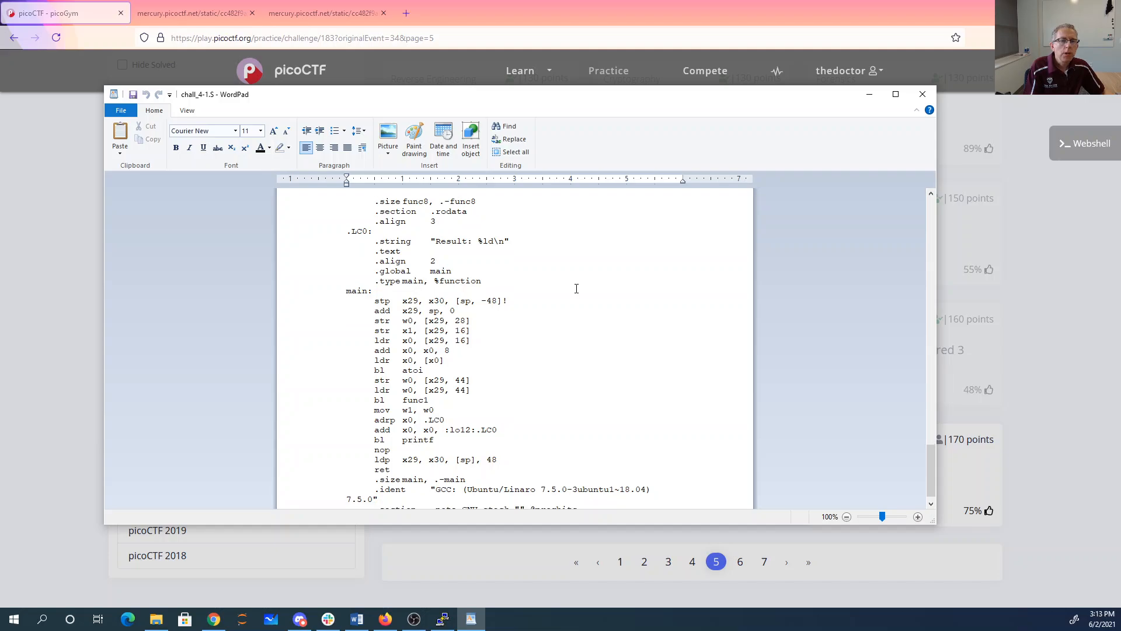
scroll(down, 3)
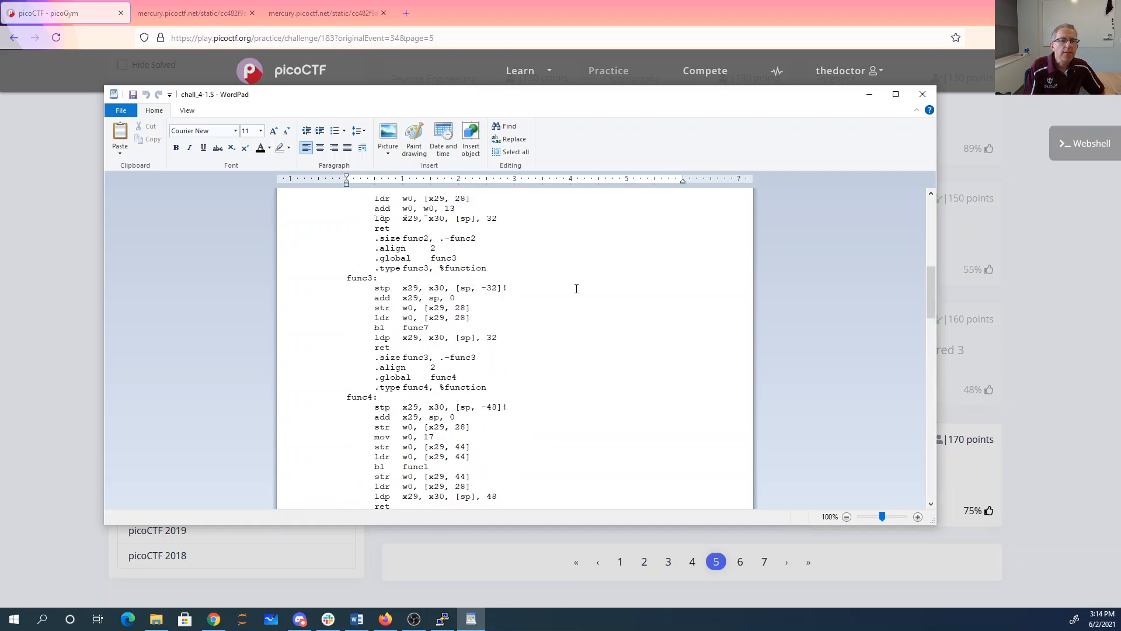
scroll(up, 3)
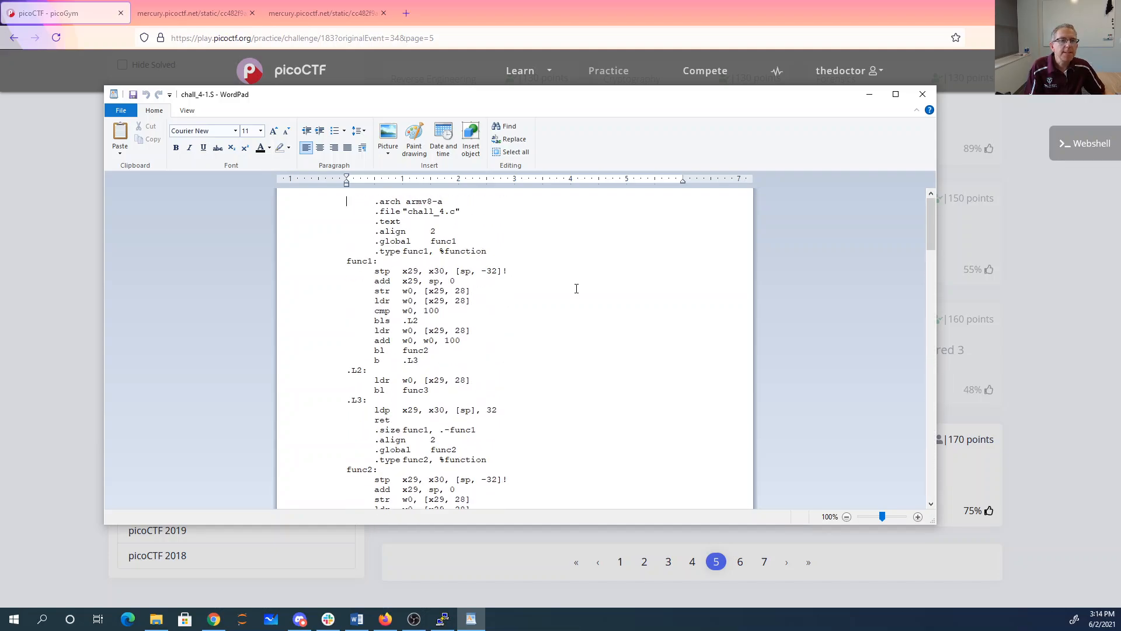
scroll(down, 3)
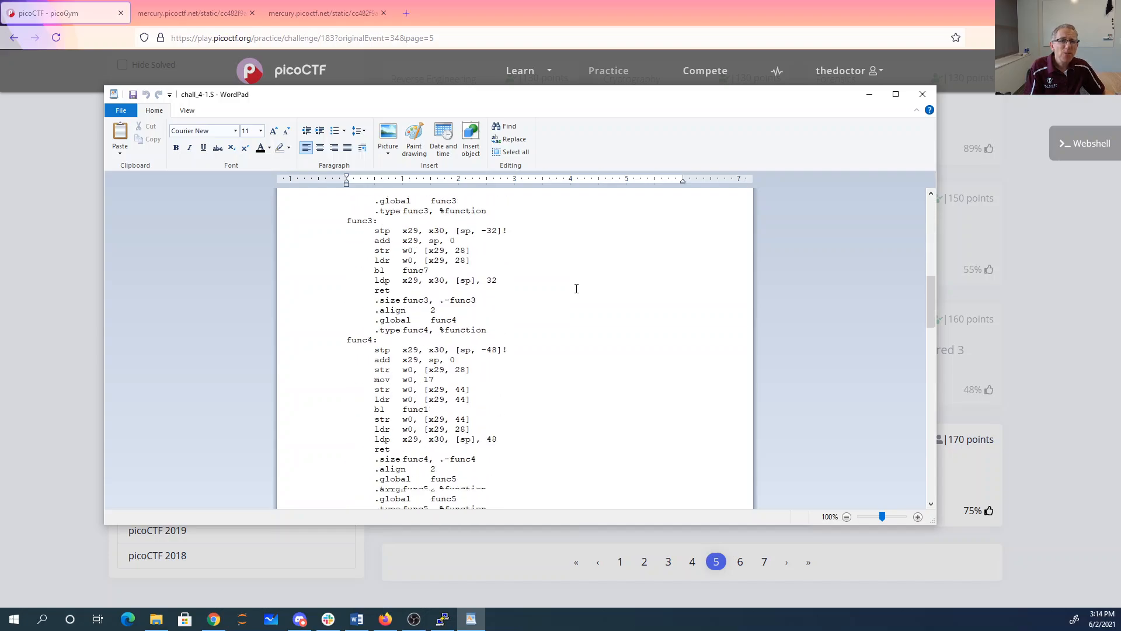
scroll(down, 3)
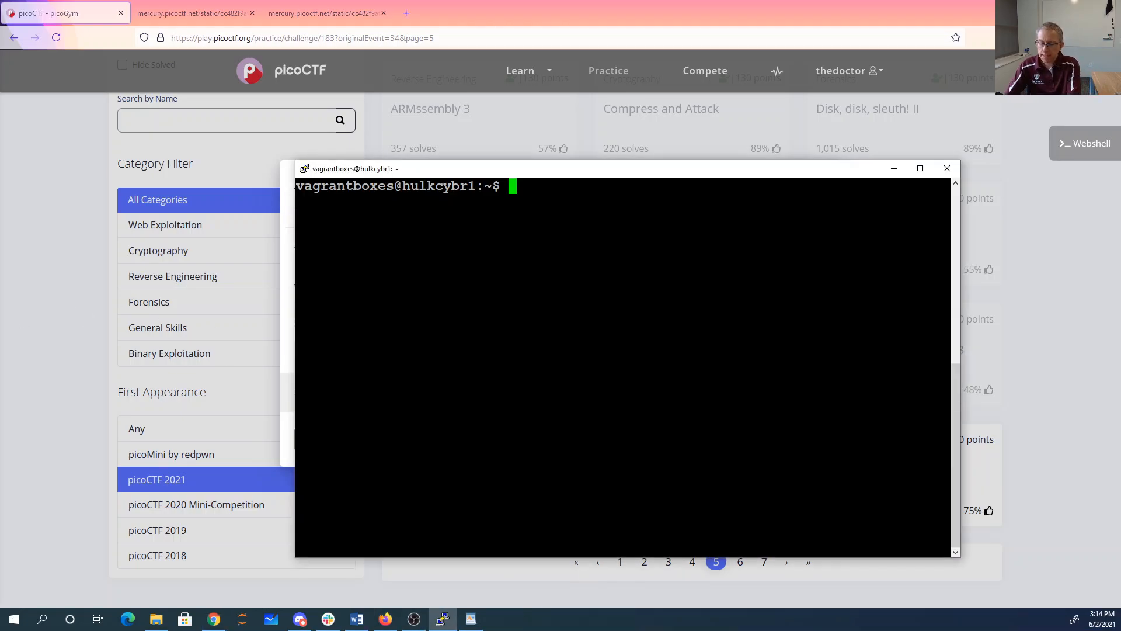
Step: Install the binutils-aarch64-linux-gnu package with sudo apt
text(sudo)
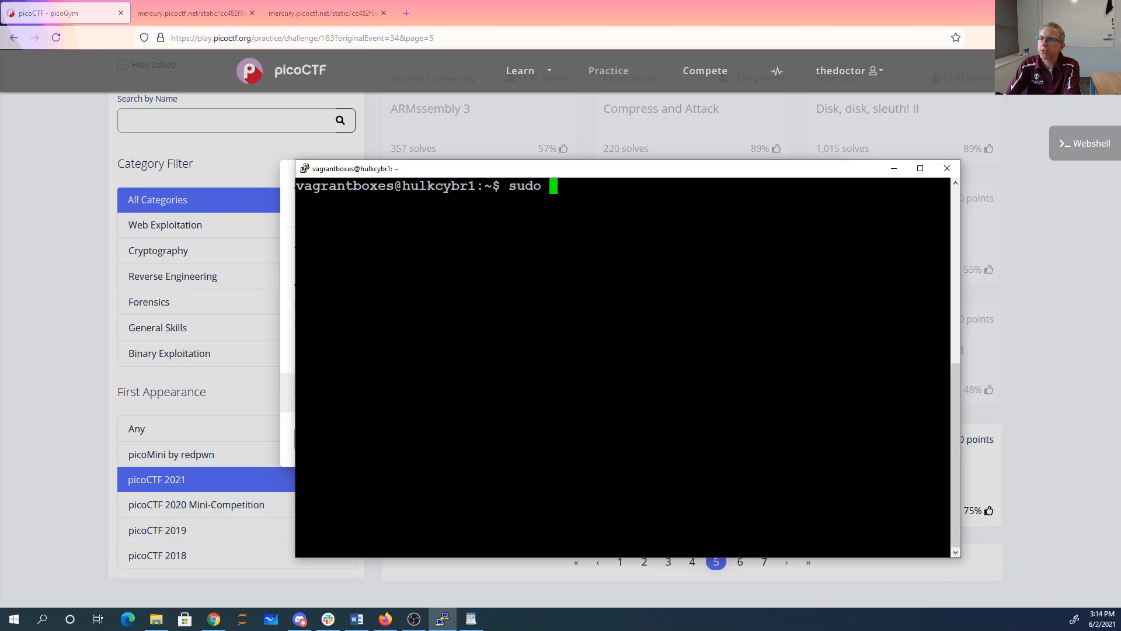
text(apt install bin)
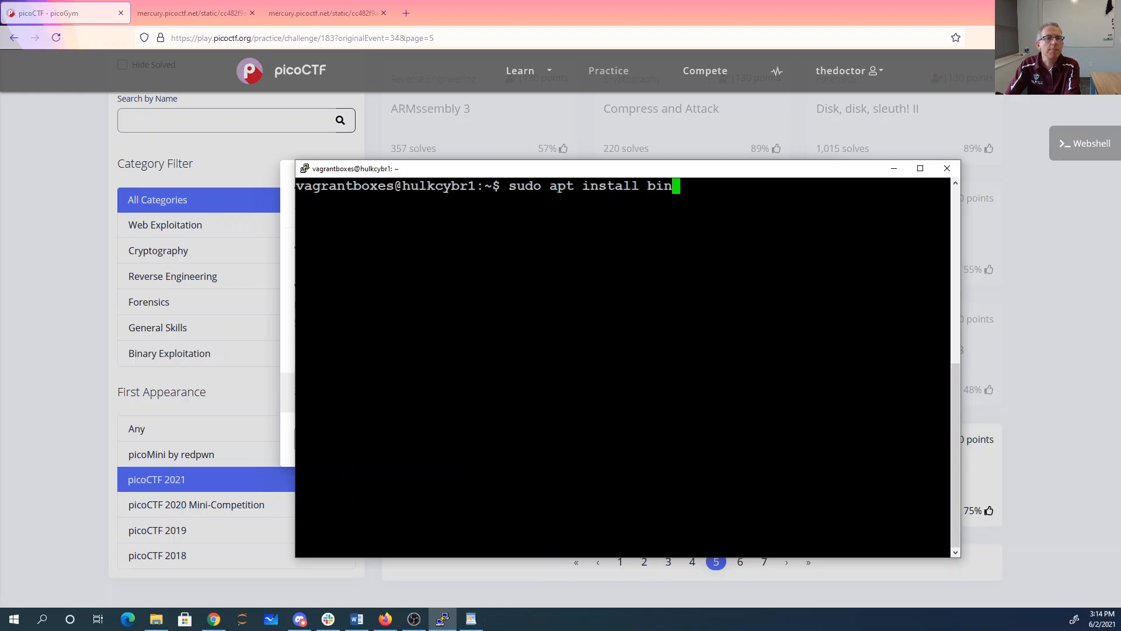
text(utils-aa)
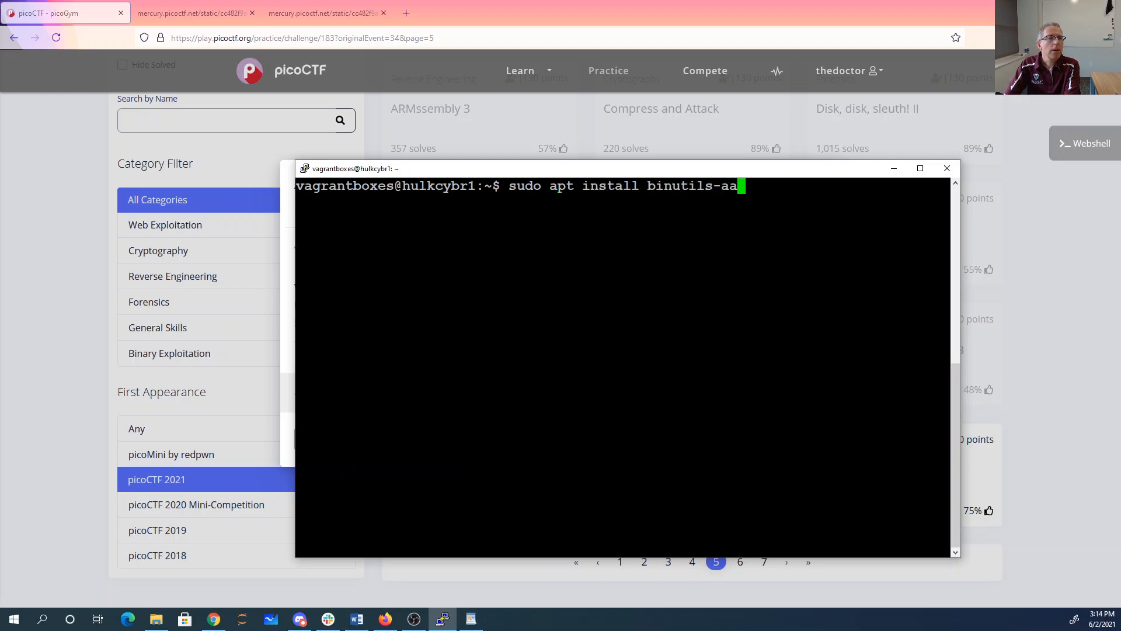
text(rch64)
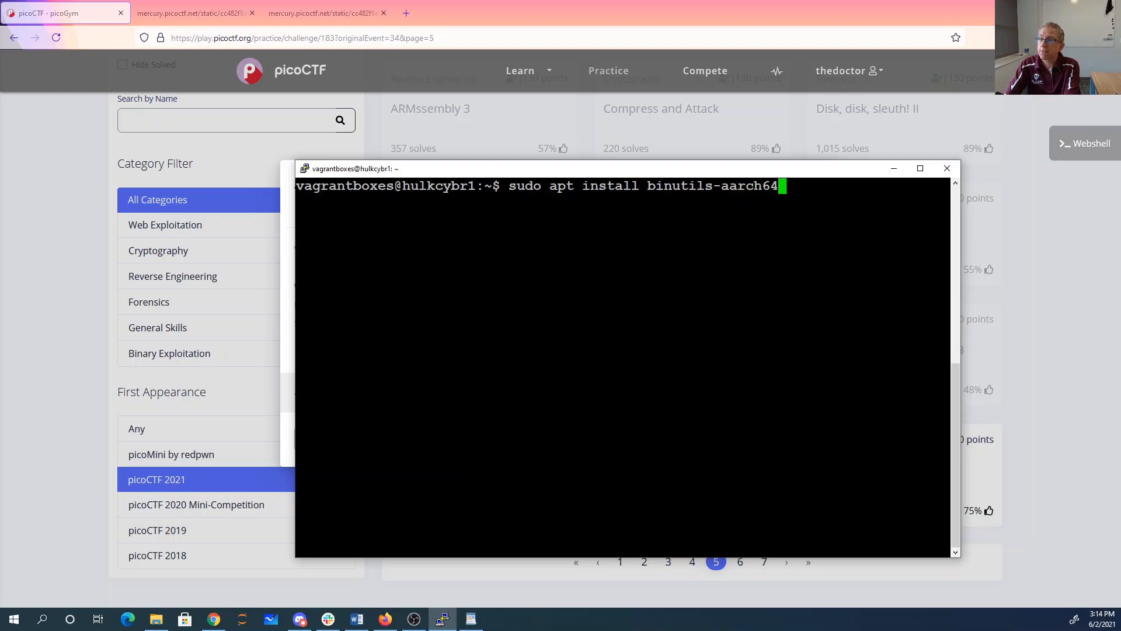
text(-lin)
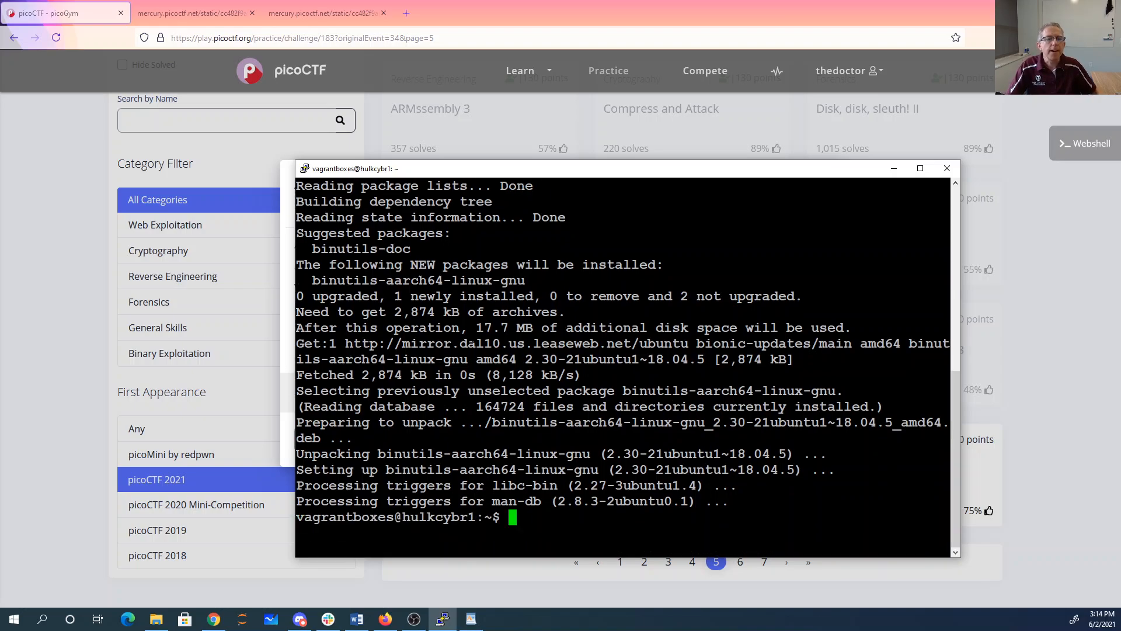
Step: Change into pico_solves and wget chall_4.S from its copied mercury.picoctf.net address
text(cd pico)
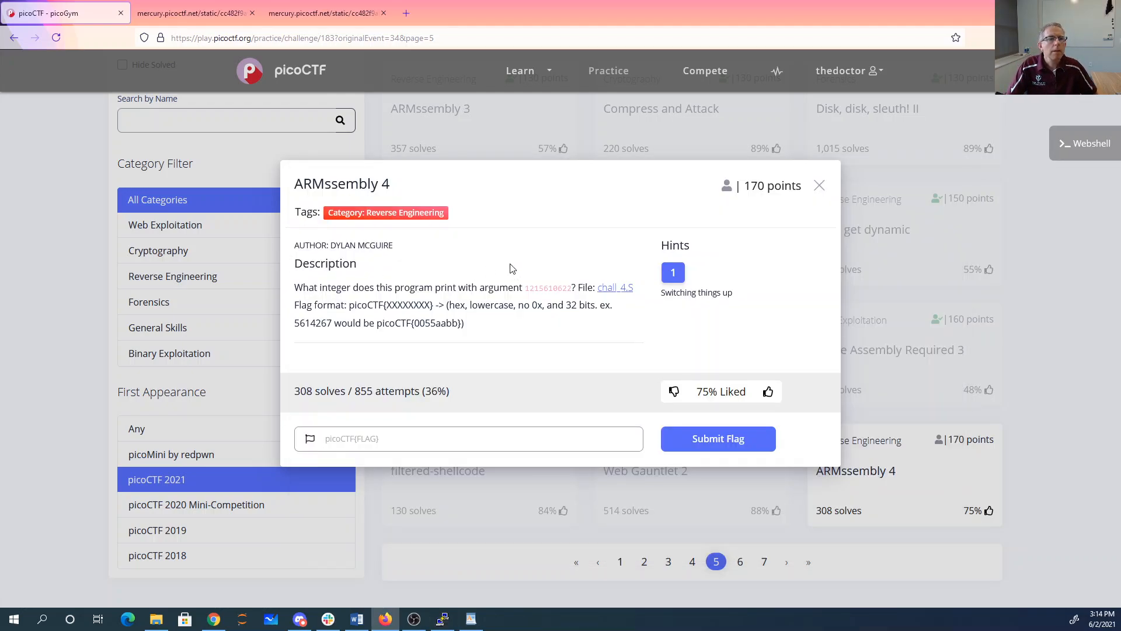
right_click(613, 287)
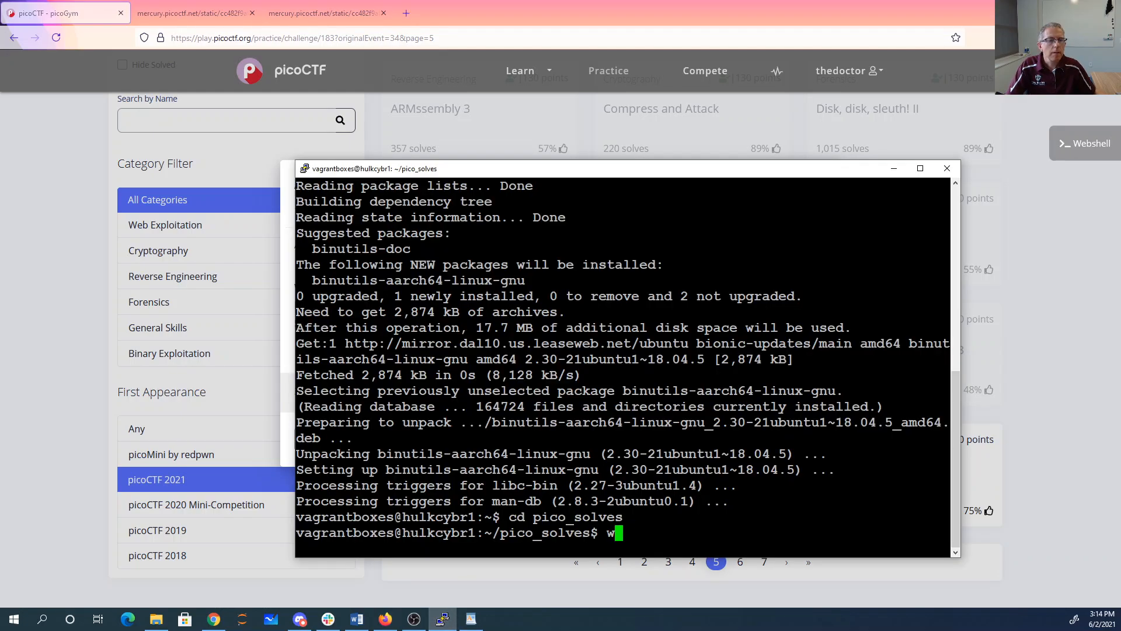
text(get https://mercury.picoctf.net/static/cc482f9af012669801cf7adeb687698a/chall_4.S)
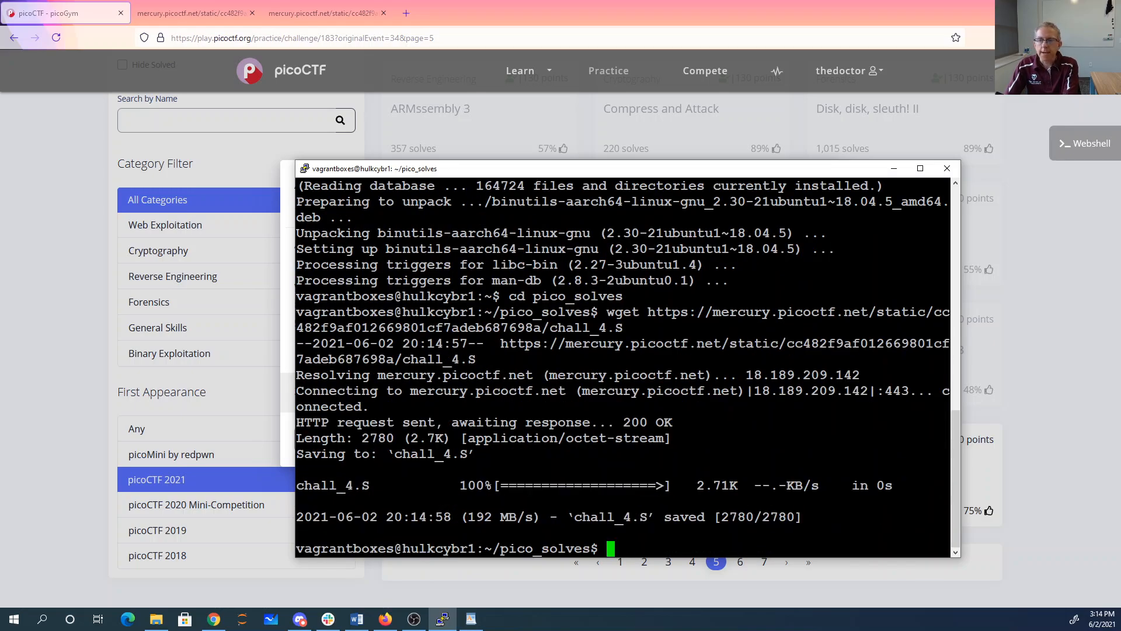
Step: Assemble chall_4.S into chall4.o with aarch64-linux-gnu-as
text(aar)
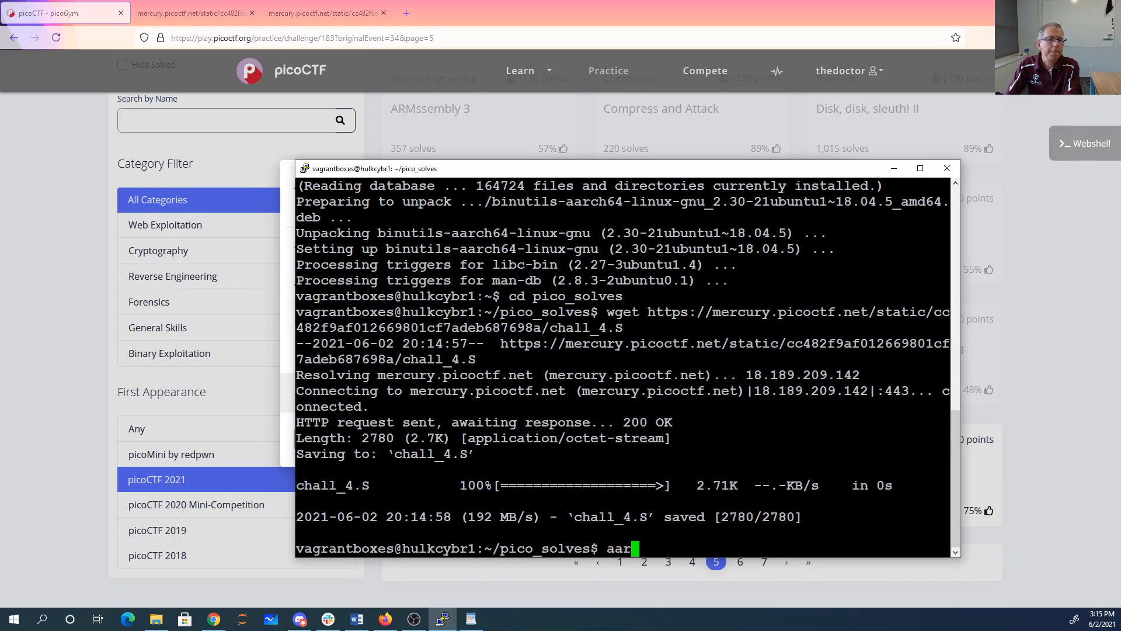
text(ch64-)
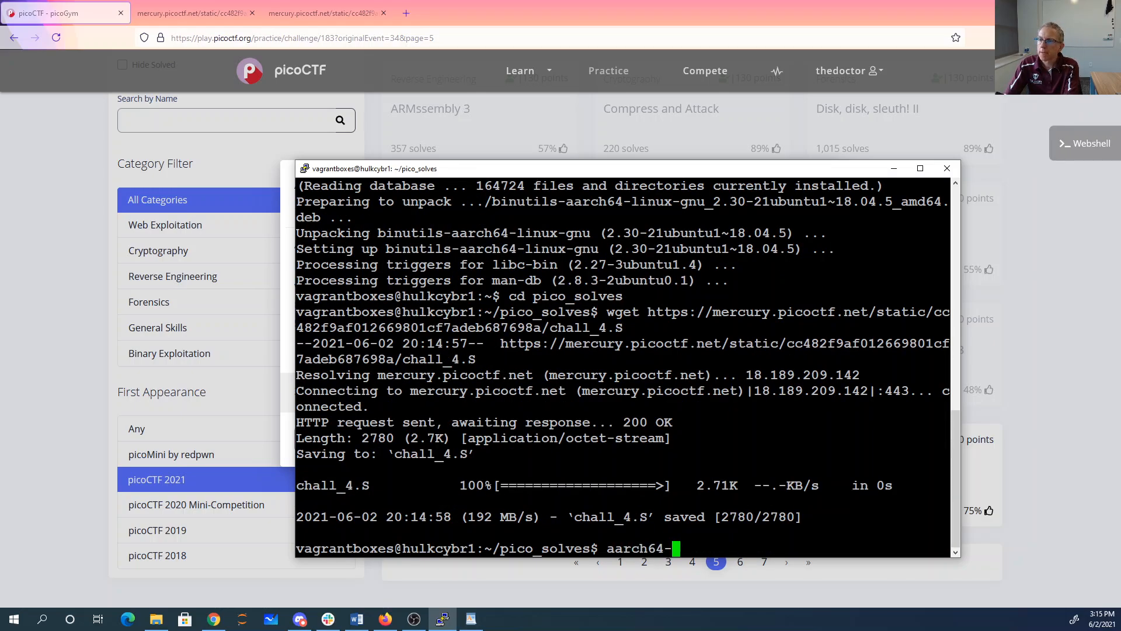
text(linux-gnu-a)
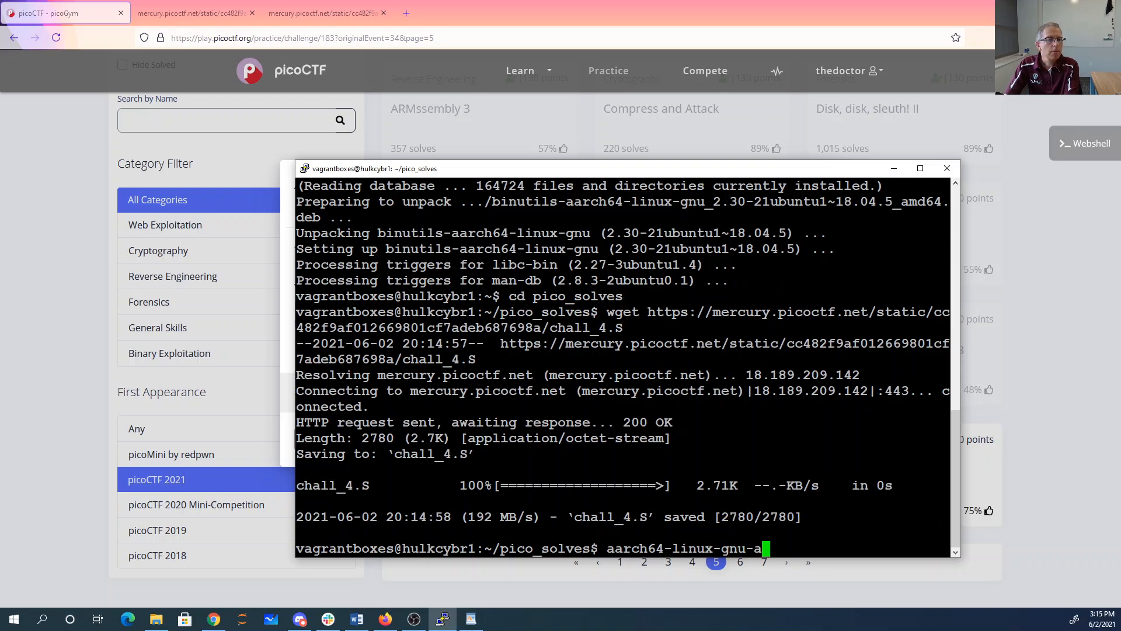
text(s)
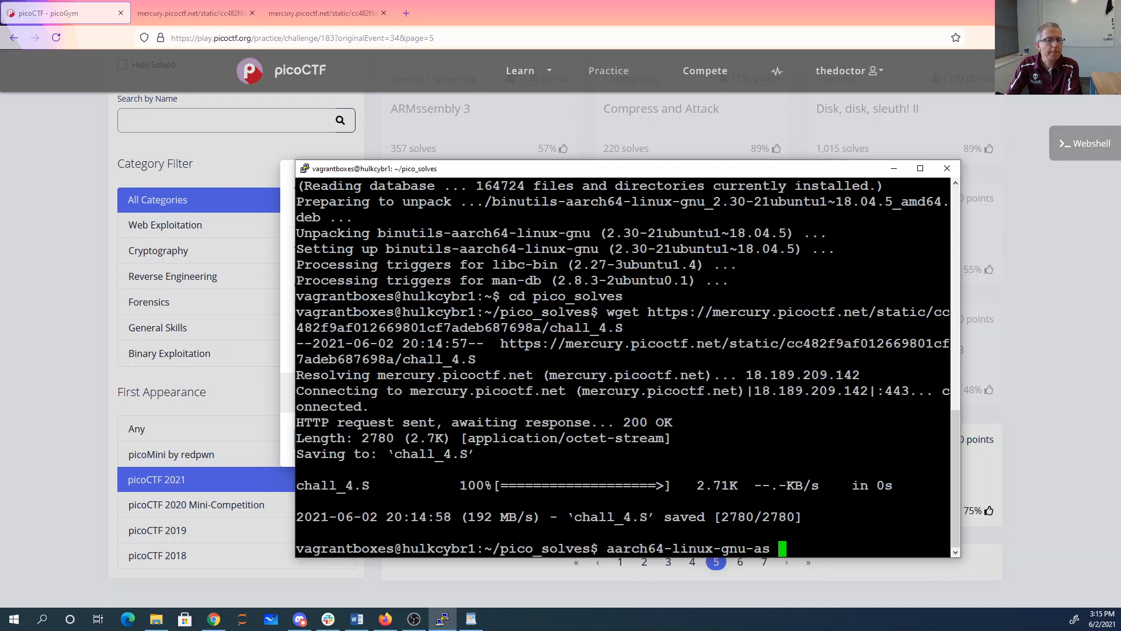
text(-o)
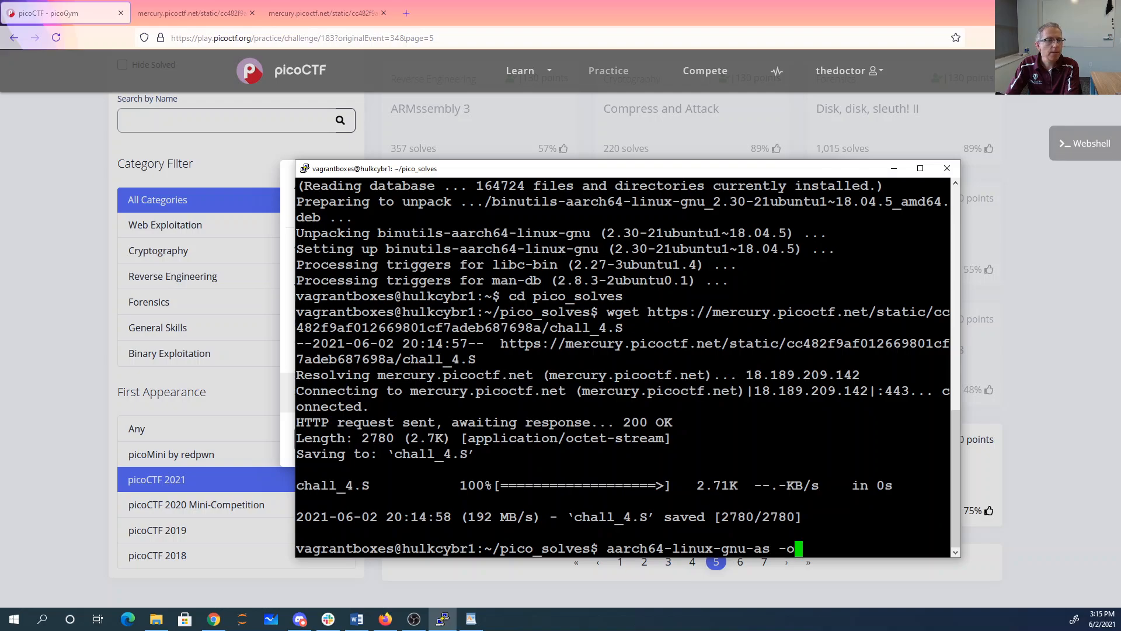
text(chall4.o chall_4.S)
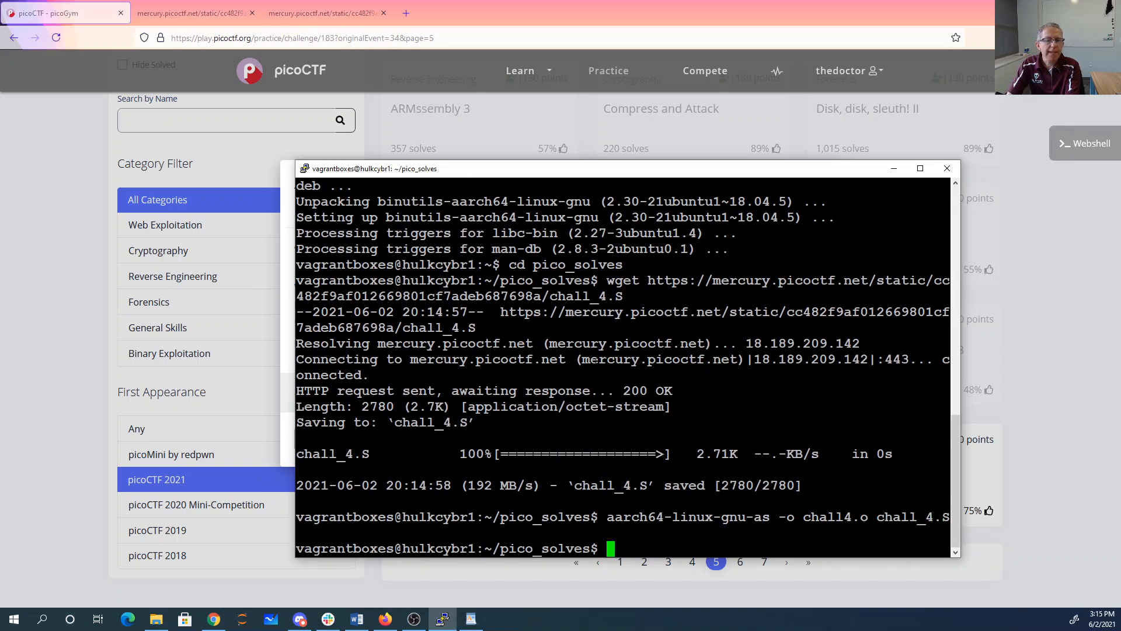
Step: Attempt linking chall4.o with aarch64-linux-gnu-ld, static and not, hitting undefined atoi and printf
text(aarch)
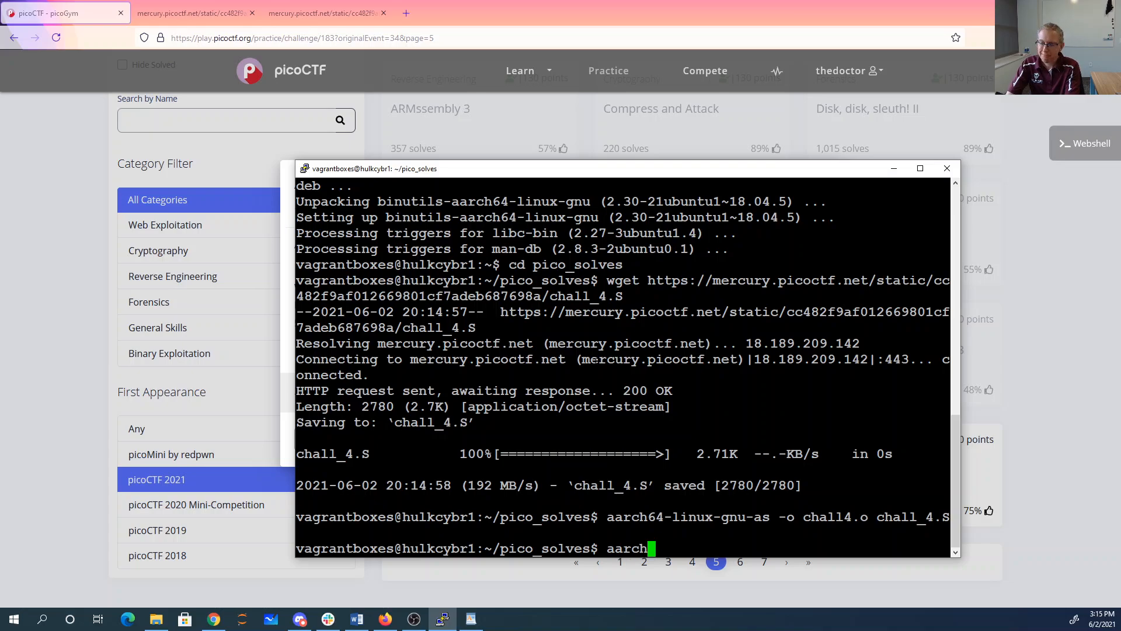
text(64-linux-)
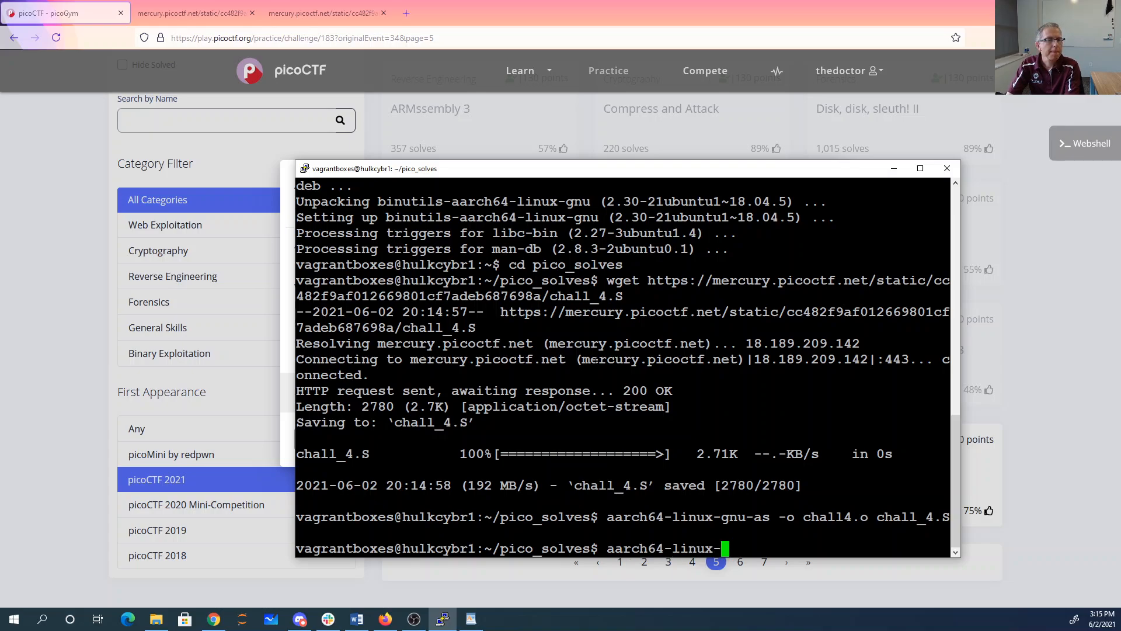
text(gnu-ld -)
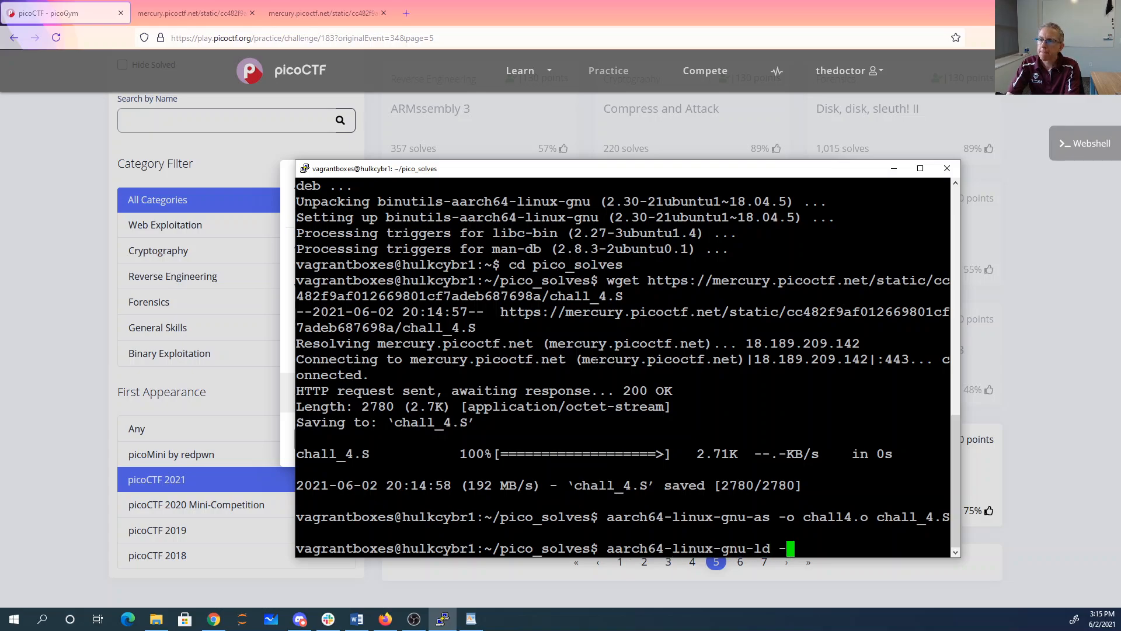
text(static -o chall4 chall4)
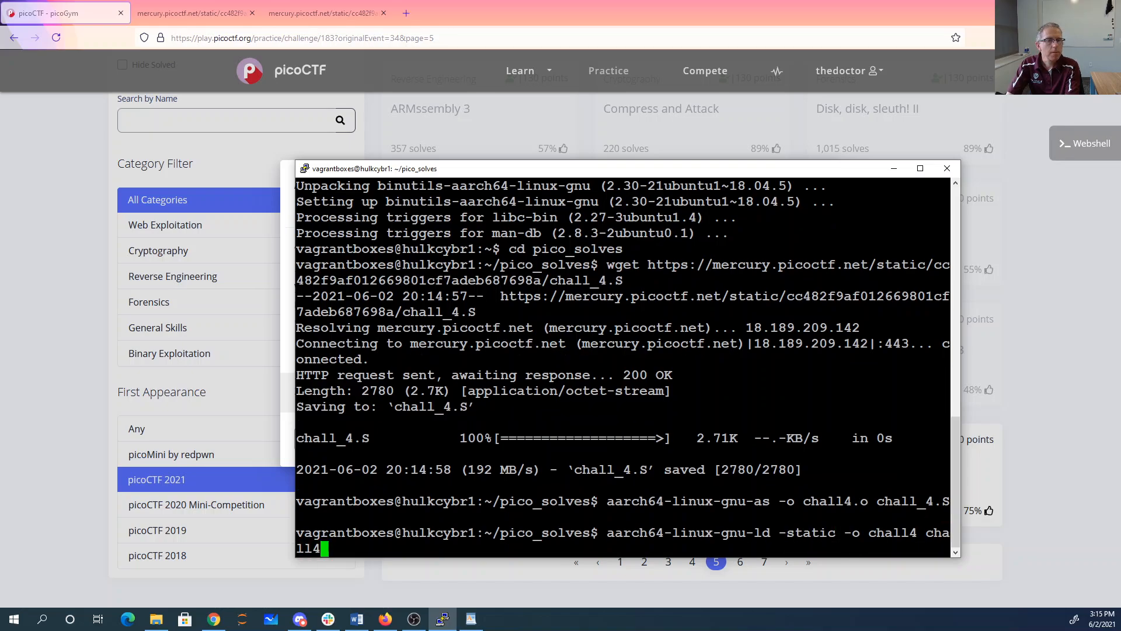
key(Return)
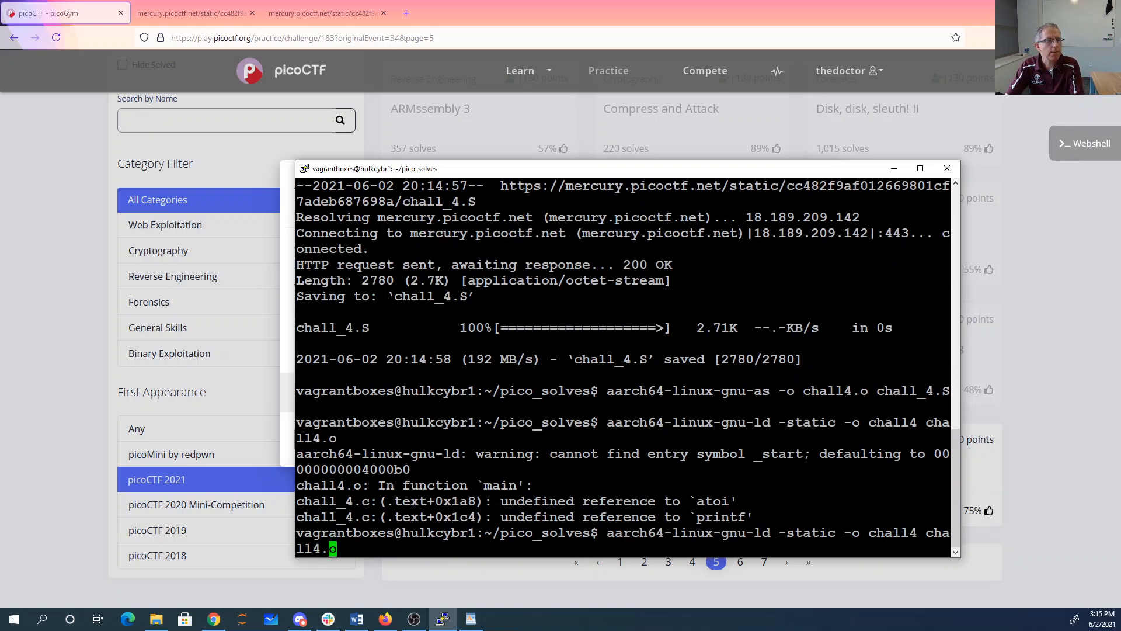
text(-s)
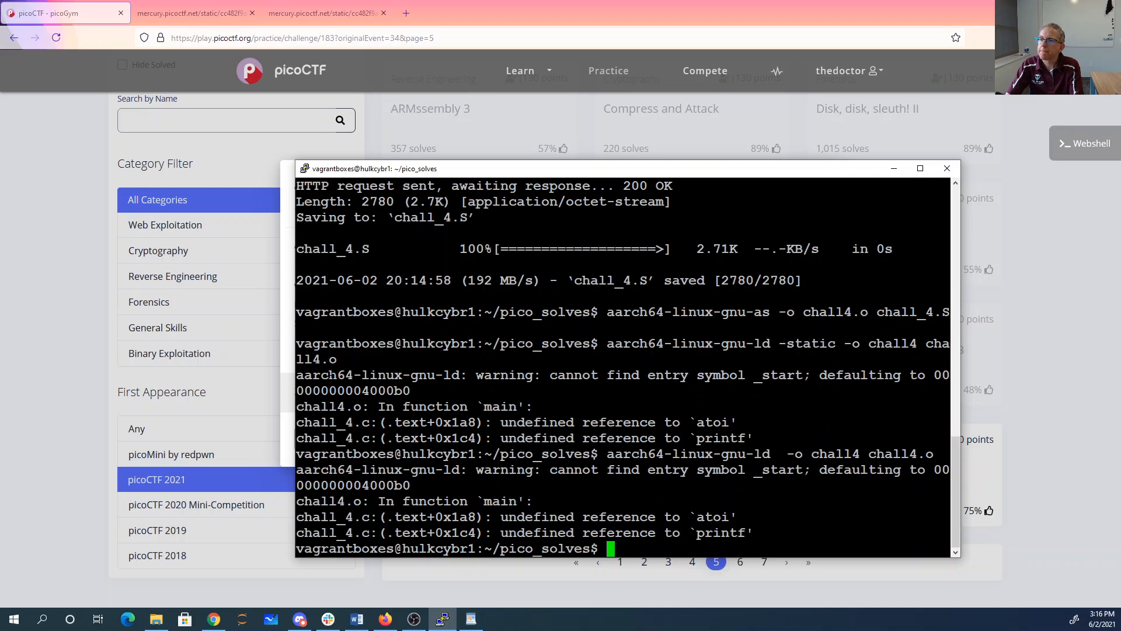
text(aarch64-linux-gnu-ld  -o chall4 chall4.o -libc)
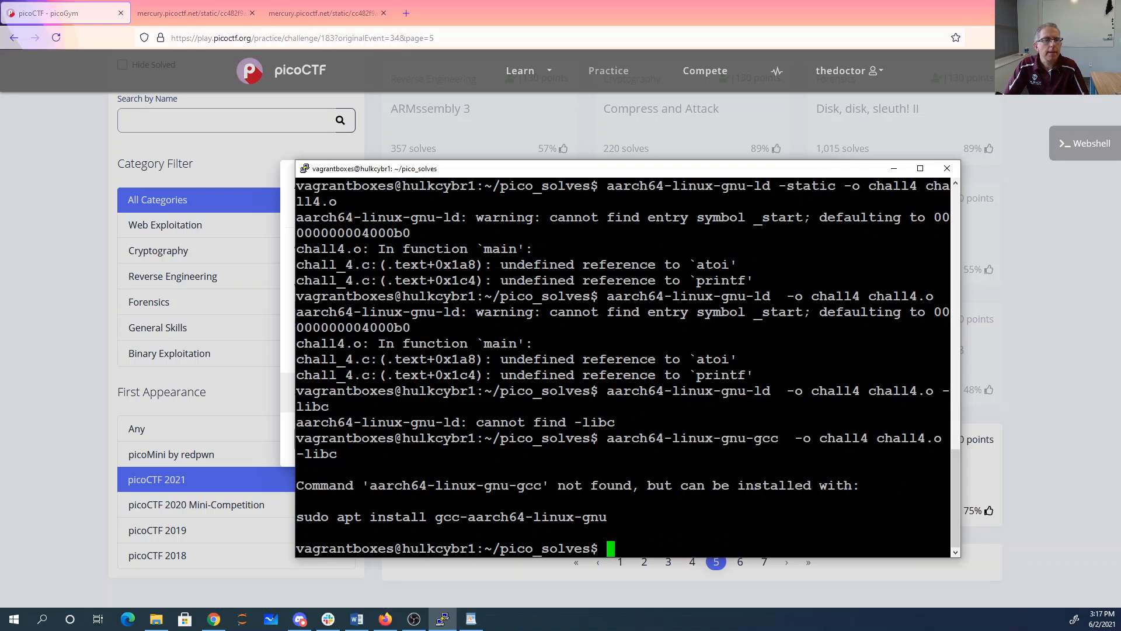
Step: Install gcc-aarch64-linux-gnu and retry building chall4 with -libc, which cannot be found
text(sudo apt)
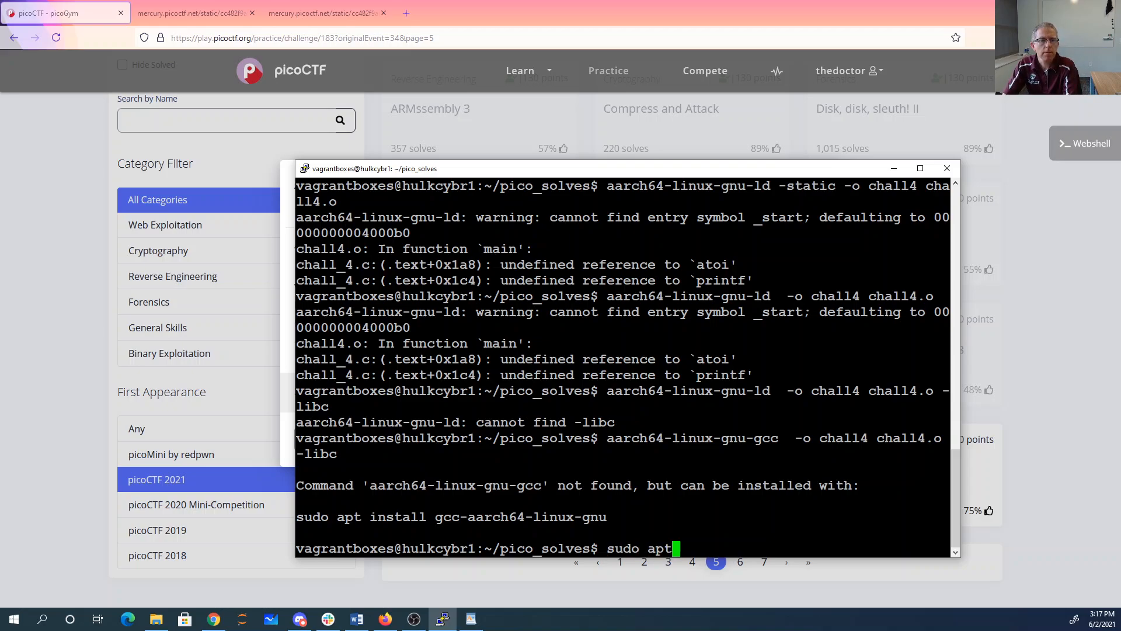
text(install gcc-aa)
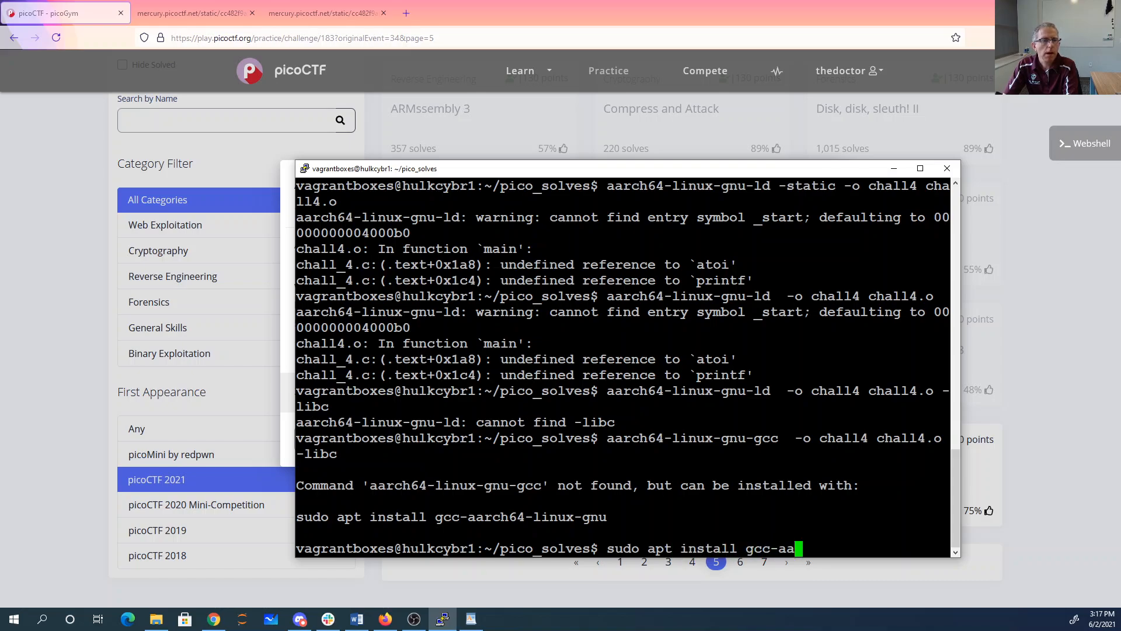
text(rch64-lin)
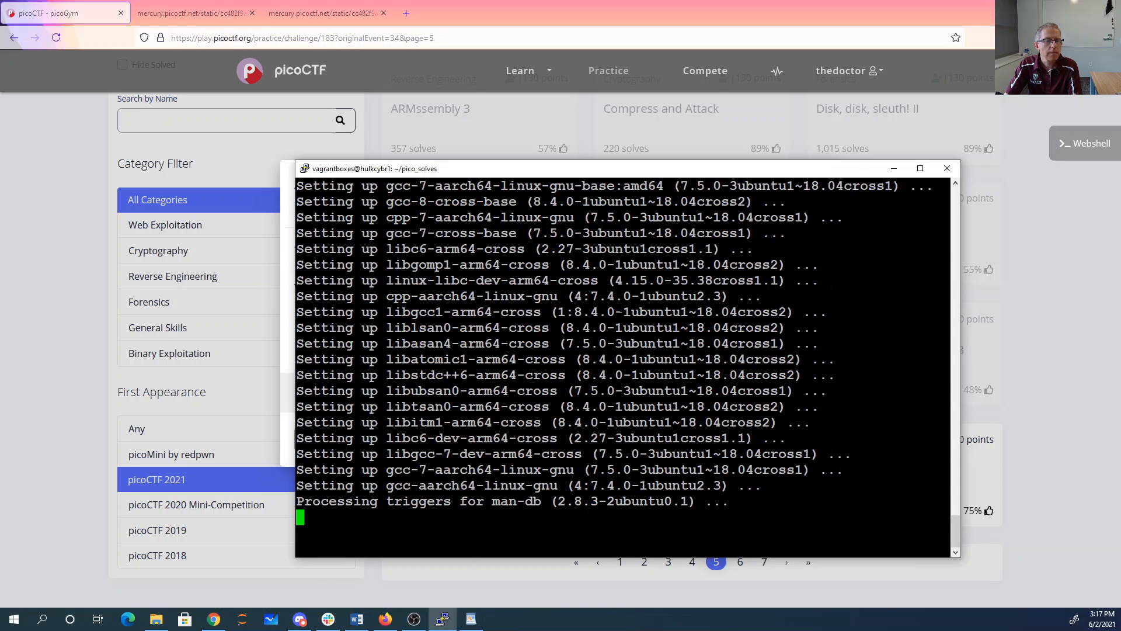
text(aarch64-linux-gnu-gcc  -o chall4 chall4.o -libc)
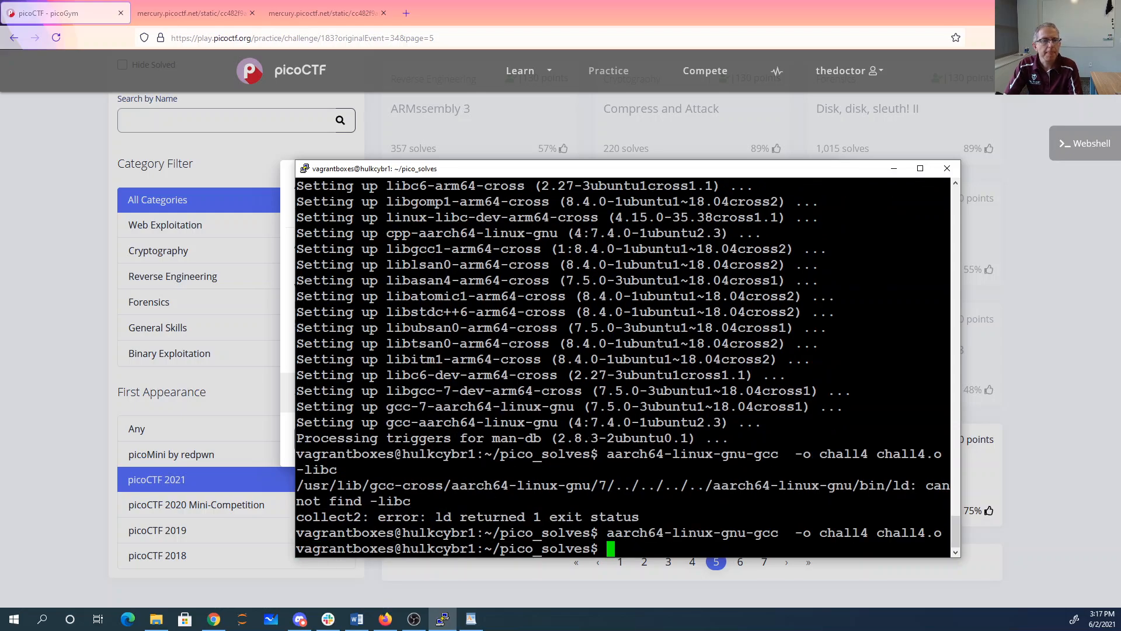
Step: Build chall4 without -libc and confirm with file that it is a 64-bit ARM aarch64 ELF
text(file chall4)
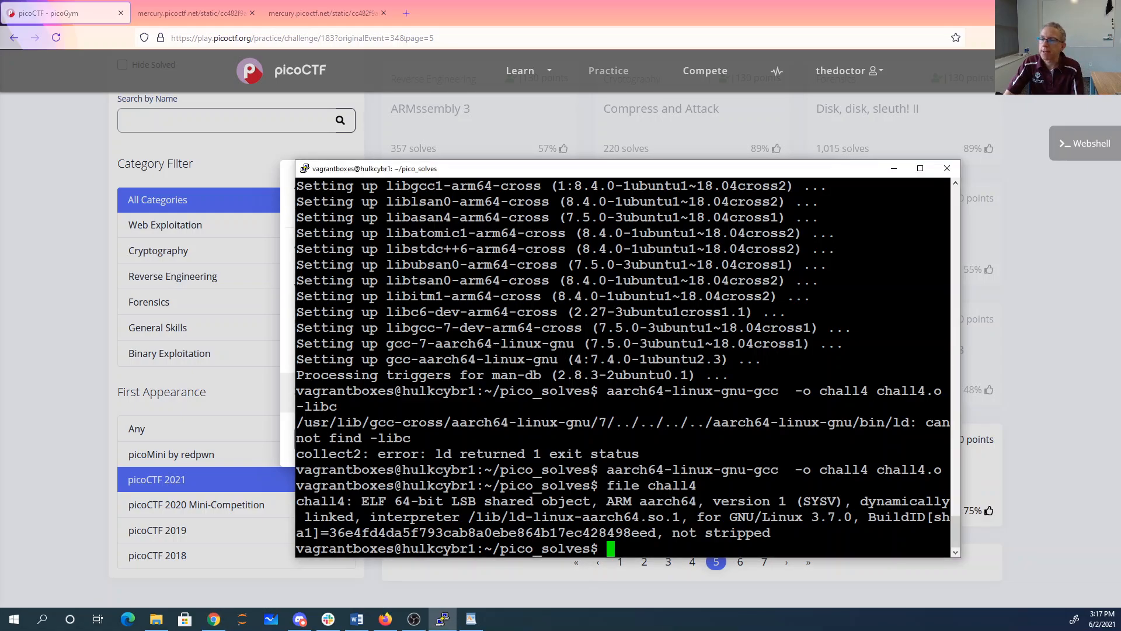
Step: Install qemu-user-static and run ./chall4, which fails on missing ld-linux-aarch64.so.1
text(s)
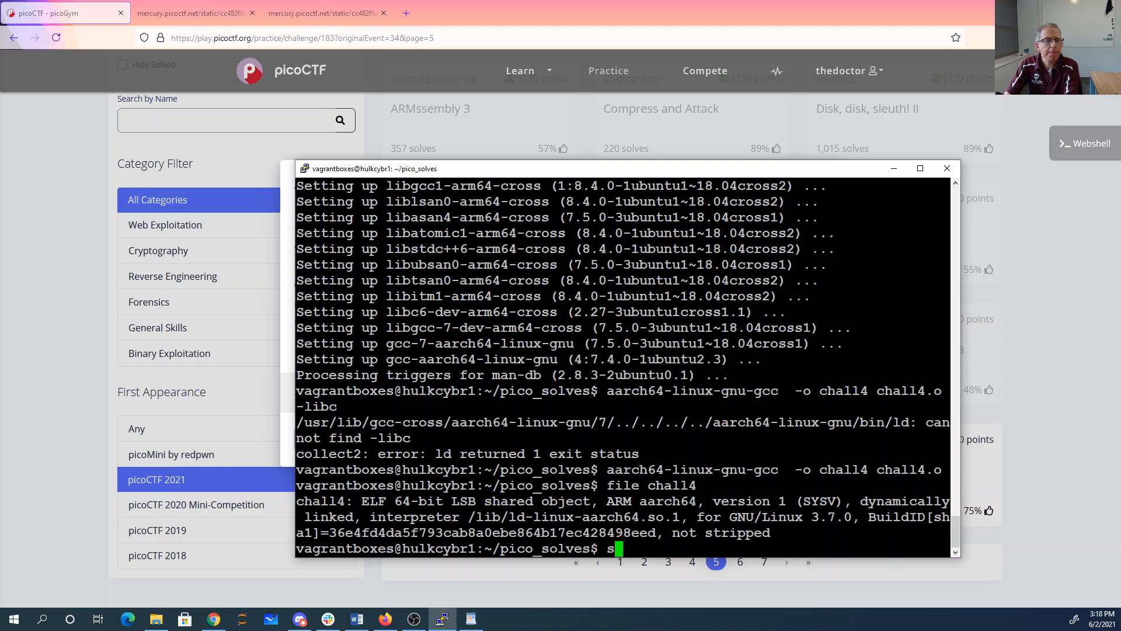
text(udo apt install qem)
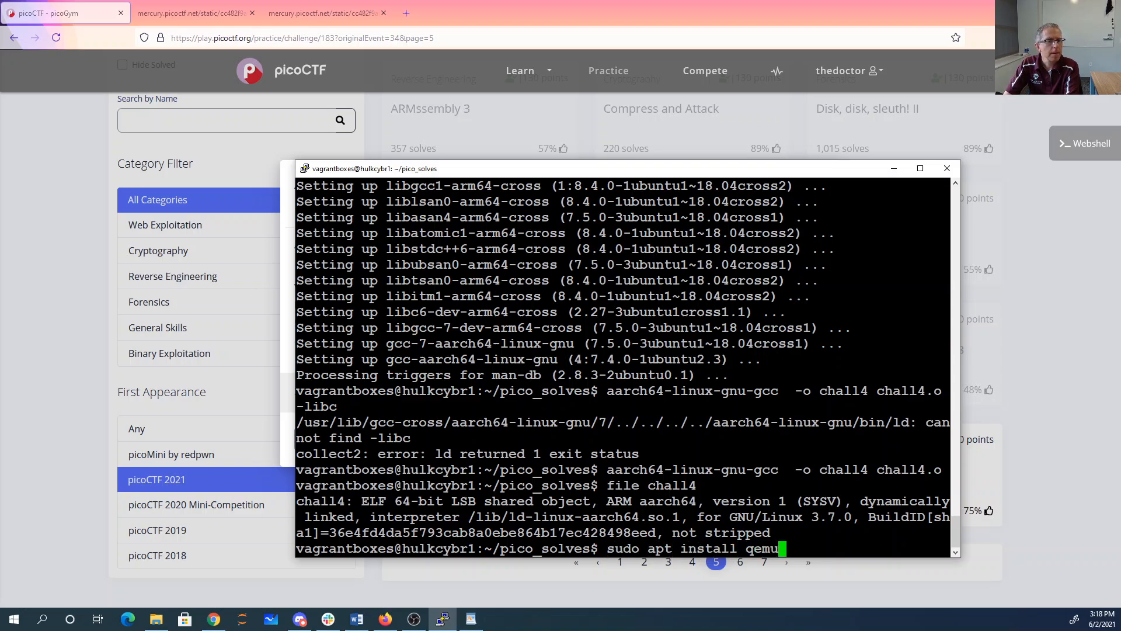
text(user-static)
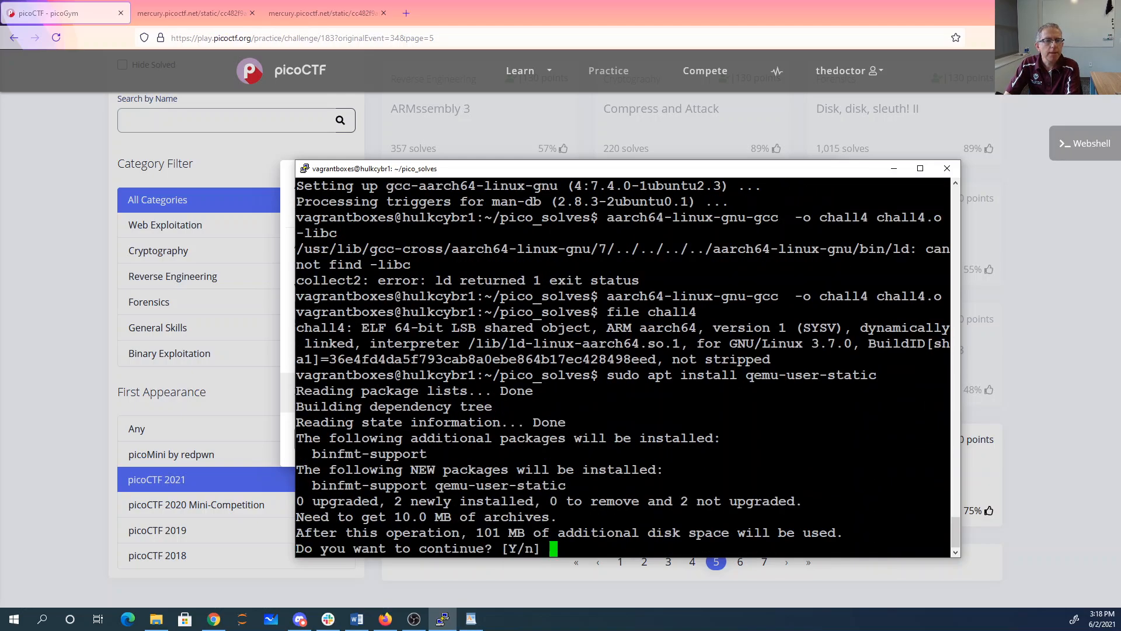
text(y)
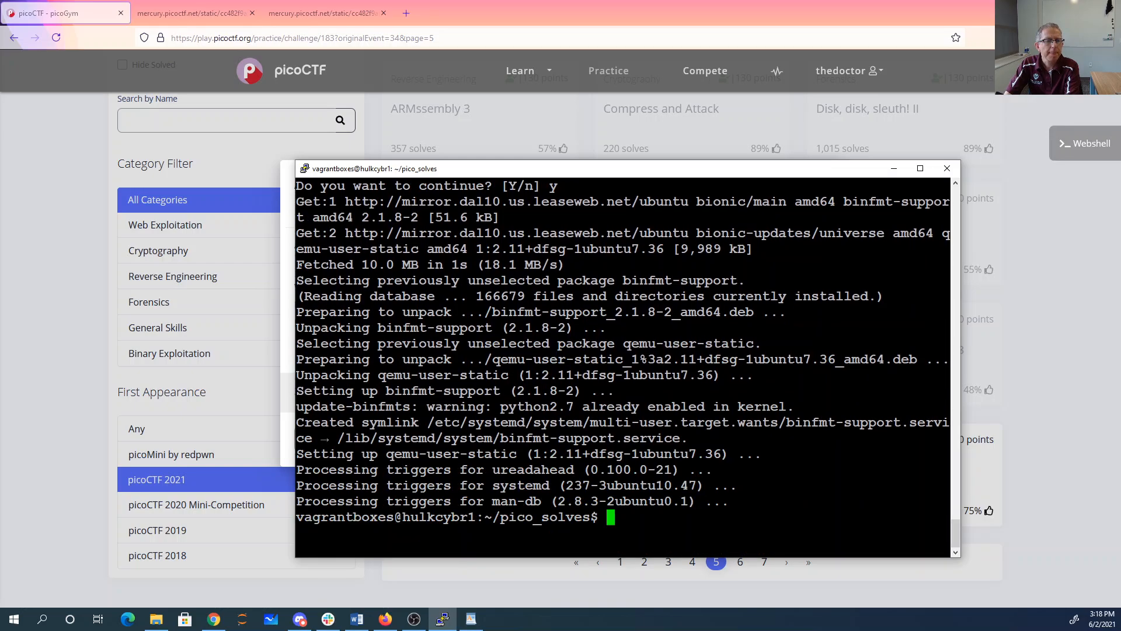
text(./chall4)
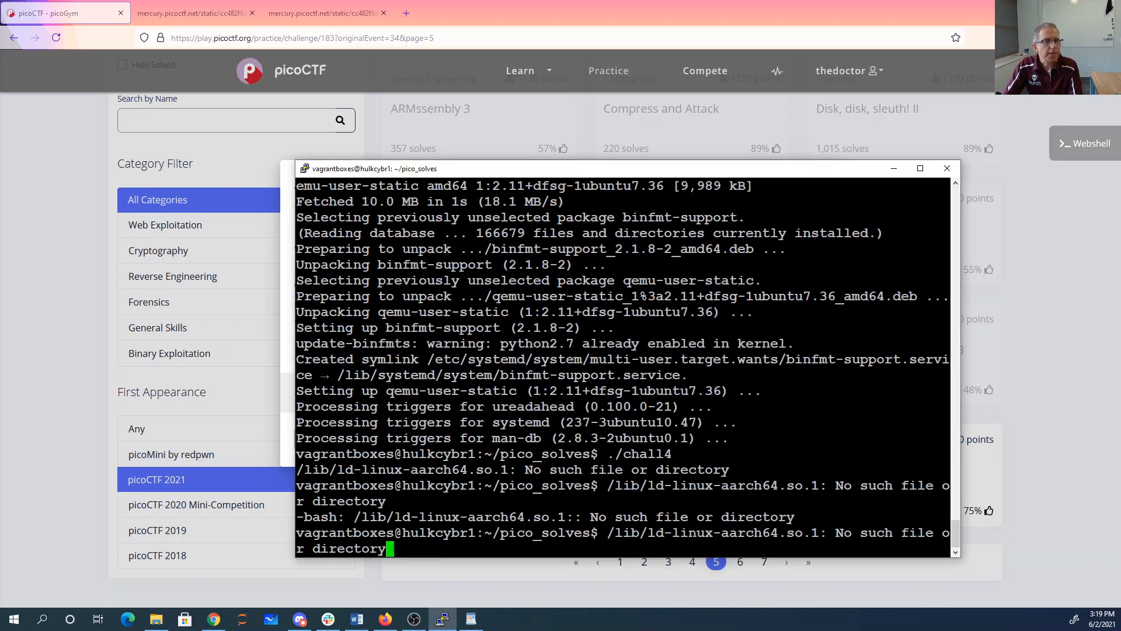
text(file chall4)
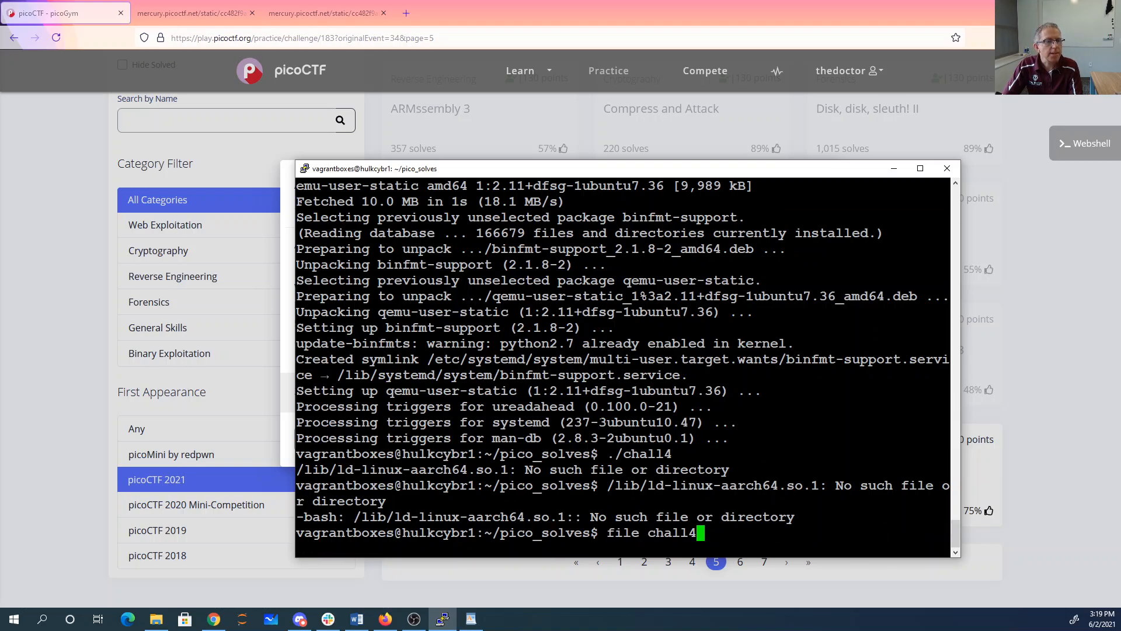
text(aarch64-linux-gnu-gcc -o chall4 chall4.o)
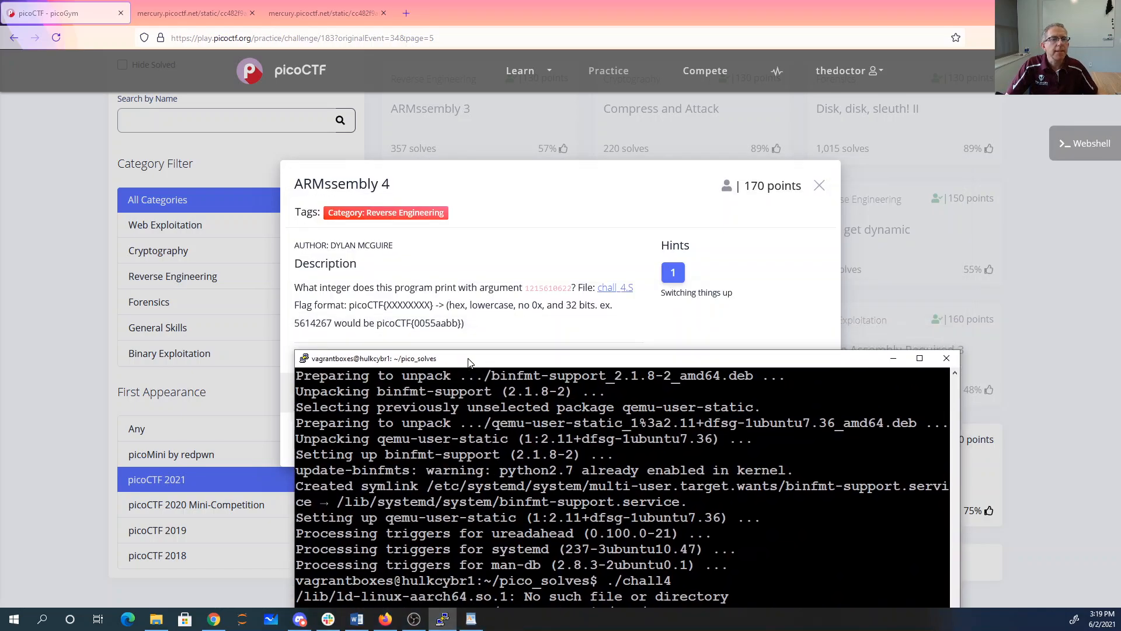
right_click(548, 287)
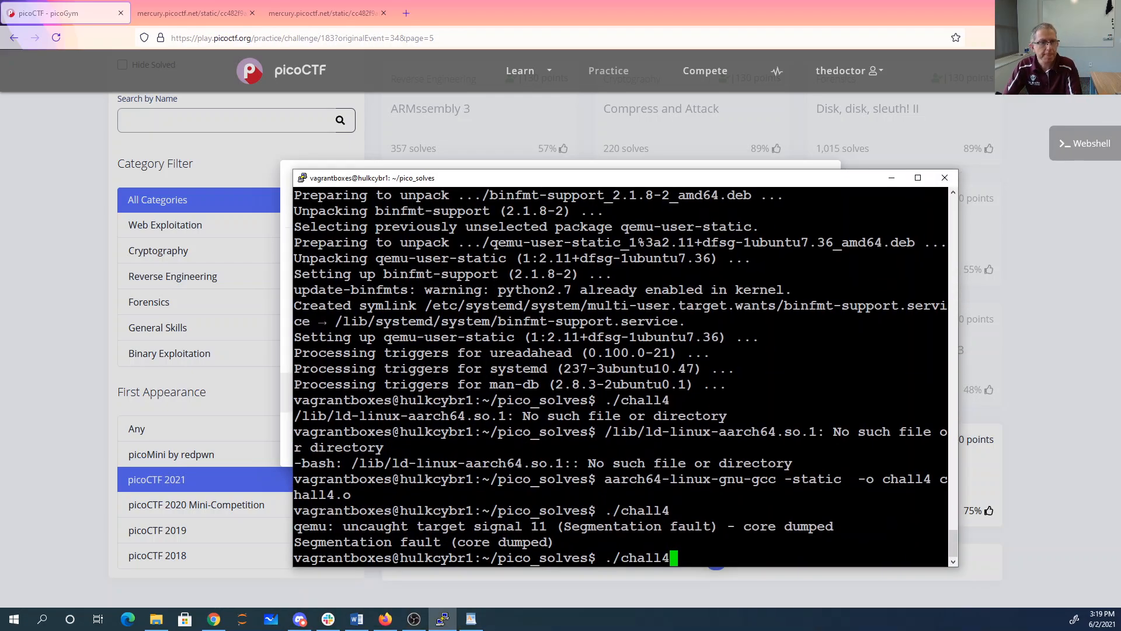
text(1215610622)
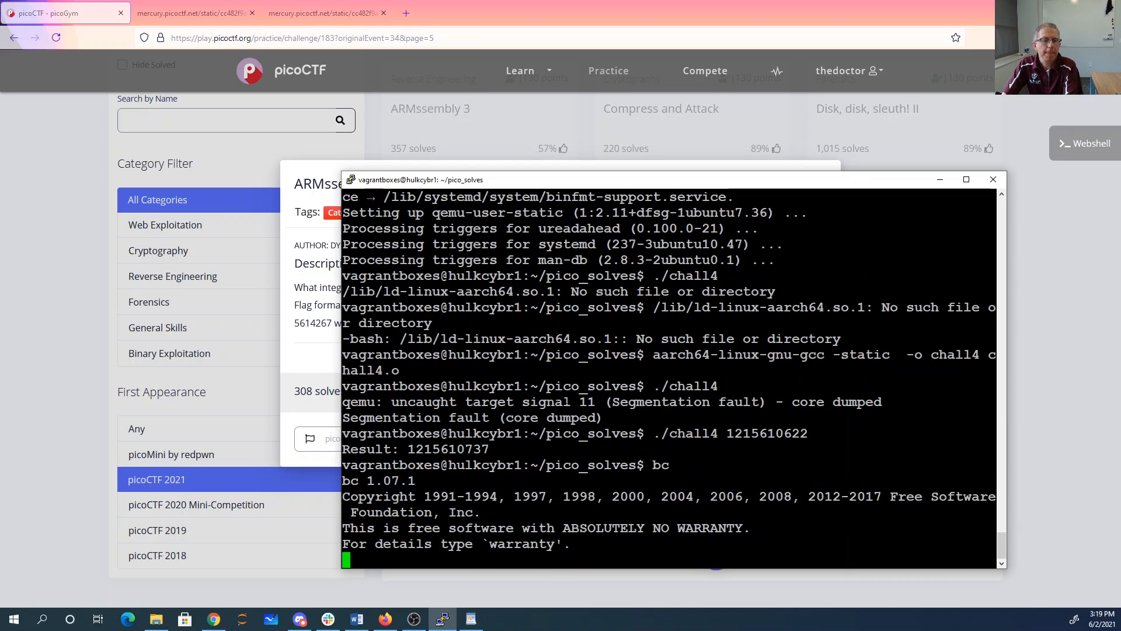
text(obase=16)
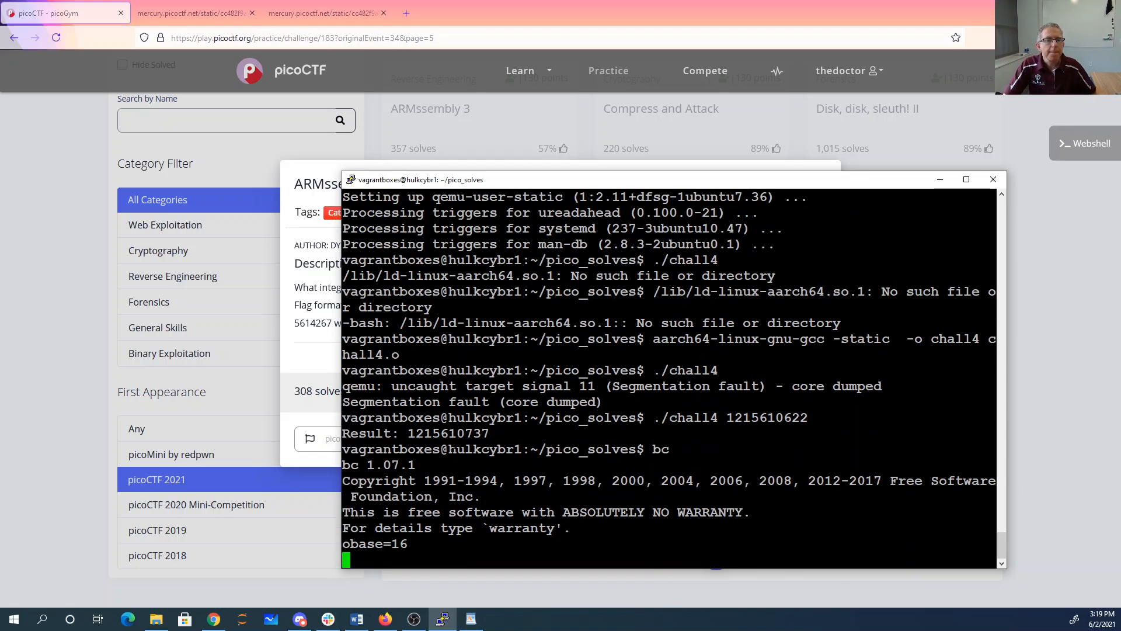
text(1215610737)
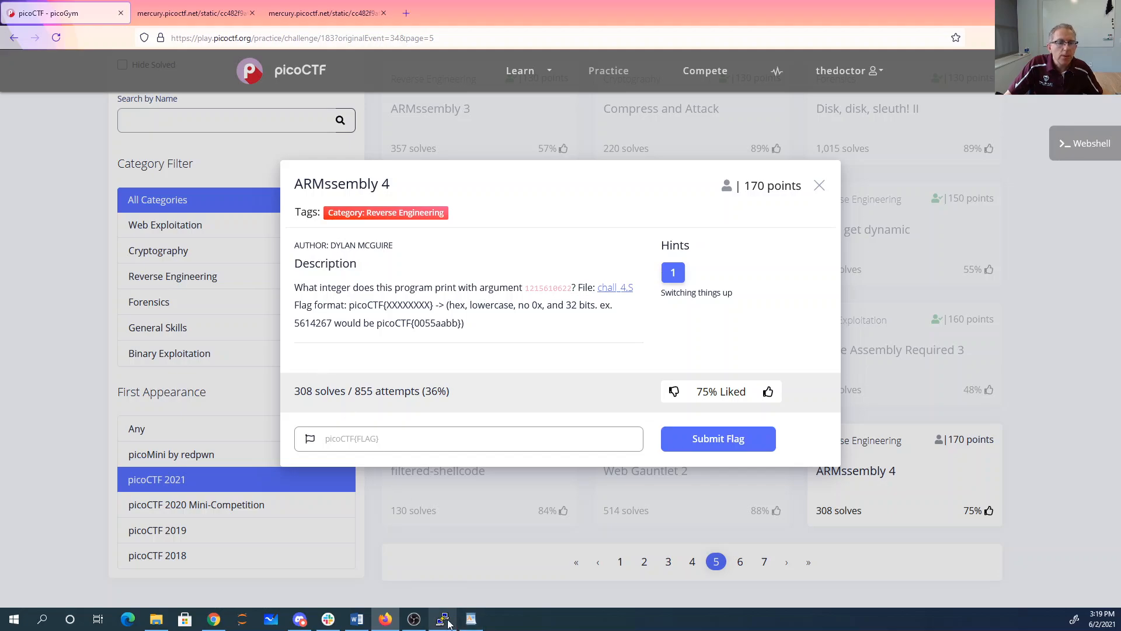
Step: Submit the flag picoCTF{4874bf71} for ARMssembly 4, earning 170 points
click(443, 619)
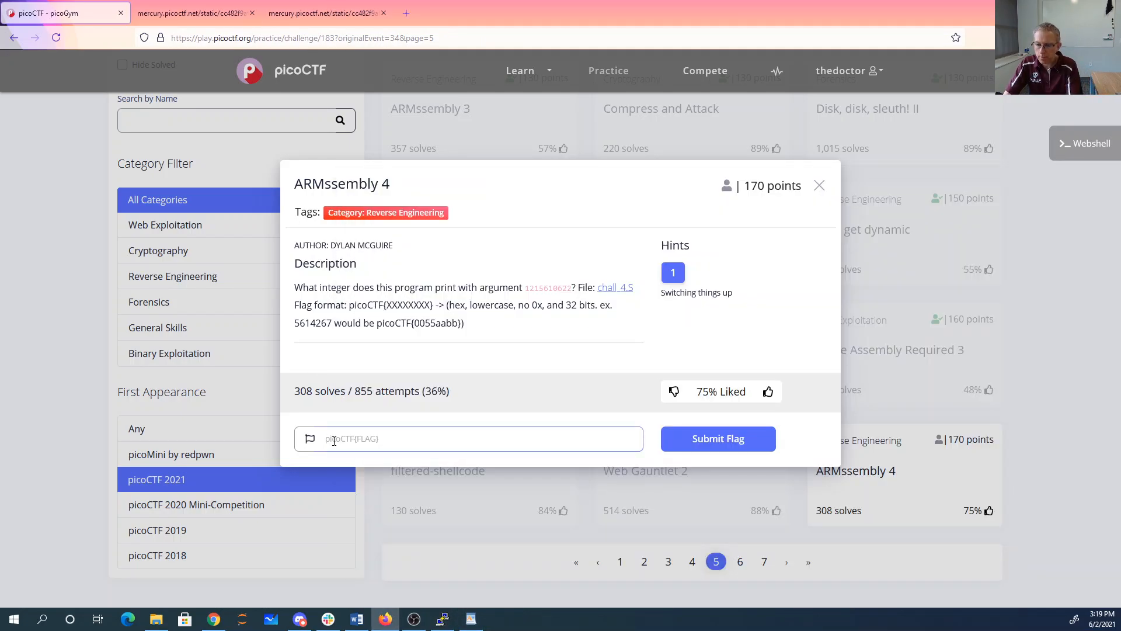
text(picoCTF{4874bf71)
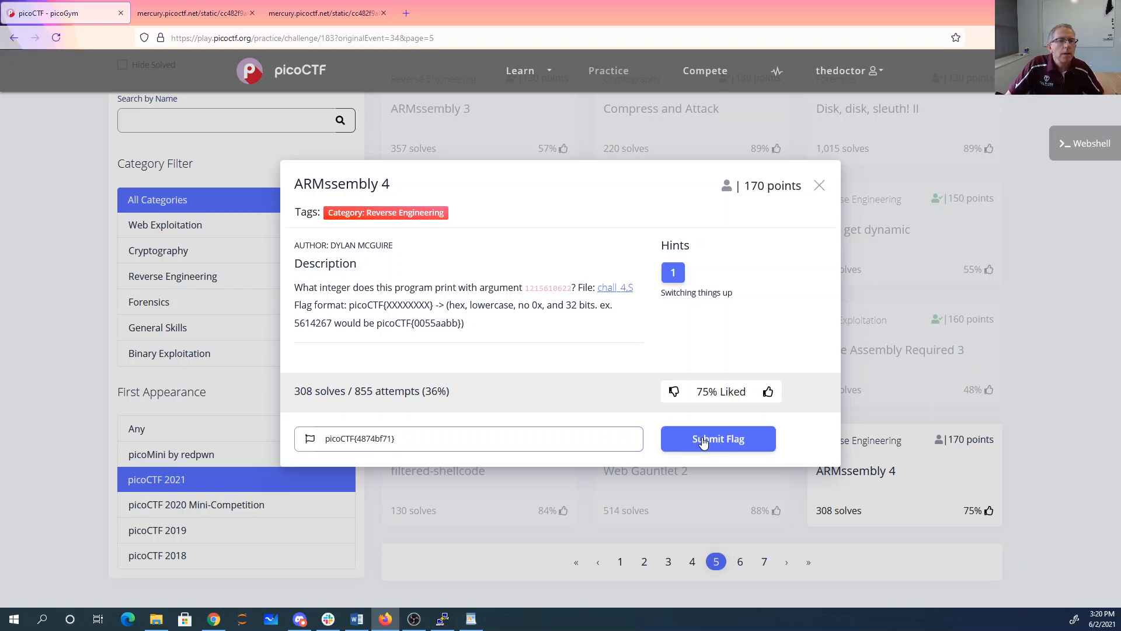
click(719, 438)
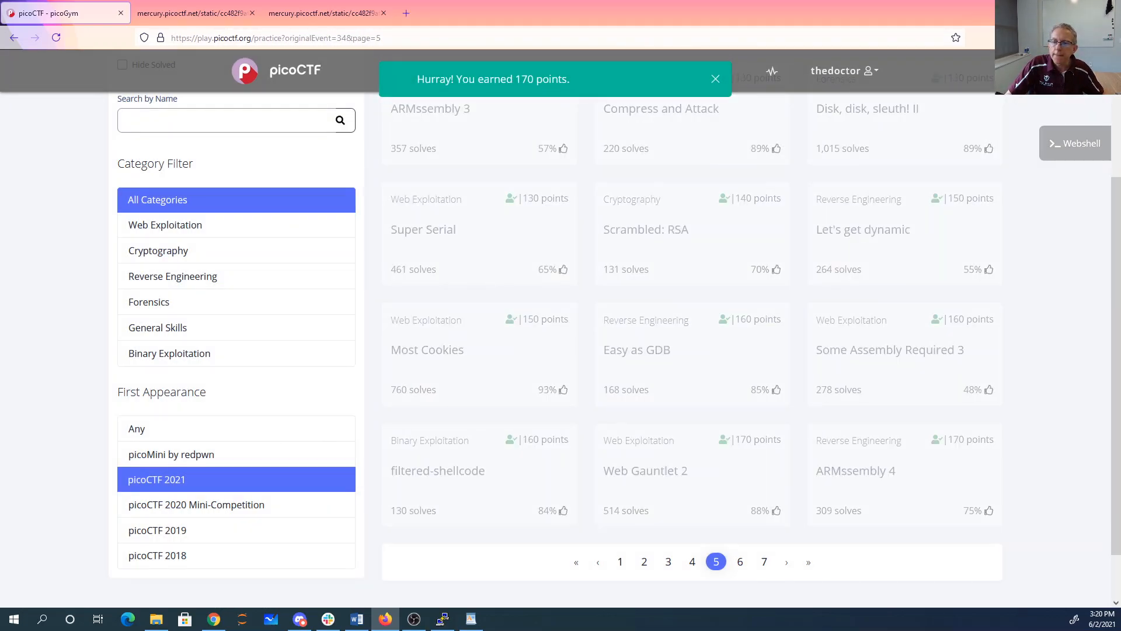